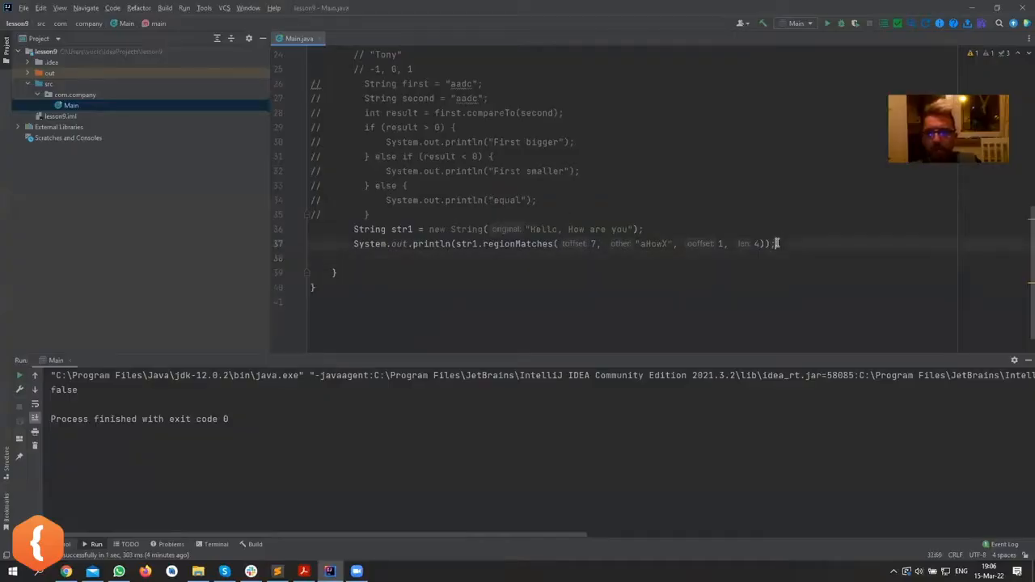
# Write a sout print of str1.substring with the begin index being entered
pyautogui.write('sout')
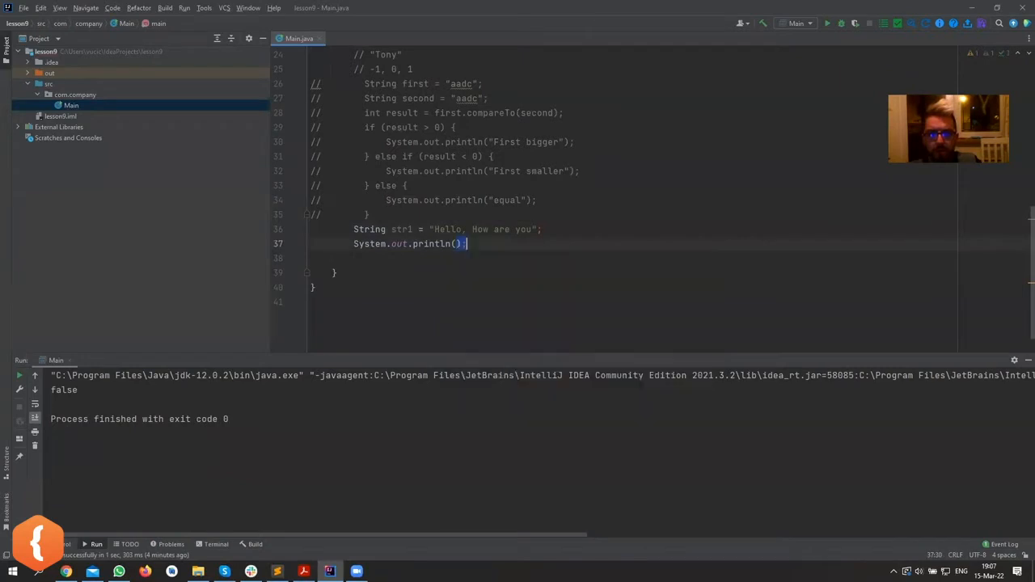
pyautogui.write('str1.')
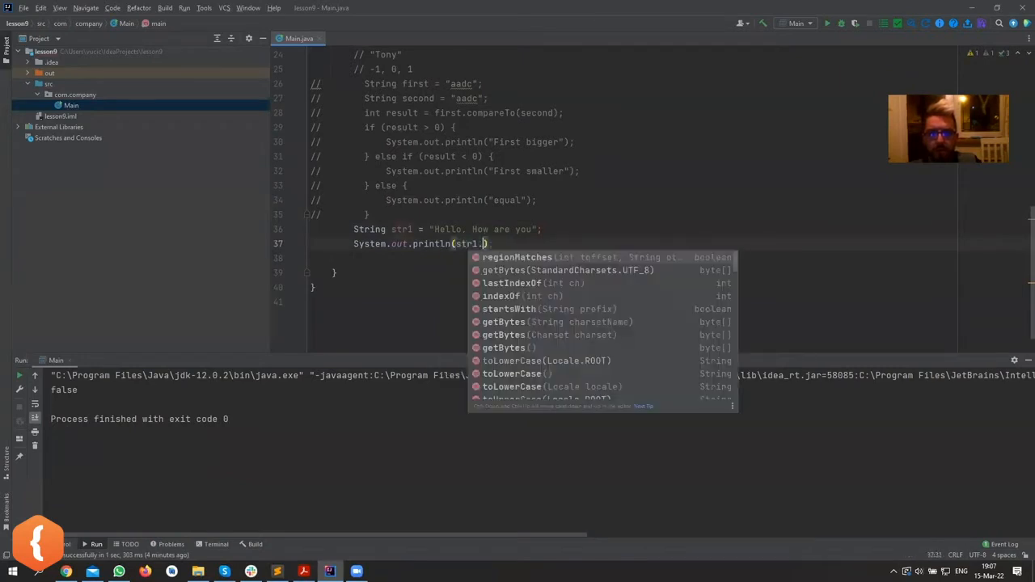
pyautogui.write('substring(')
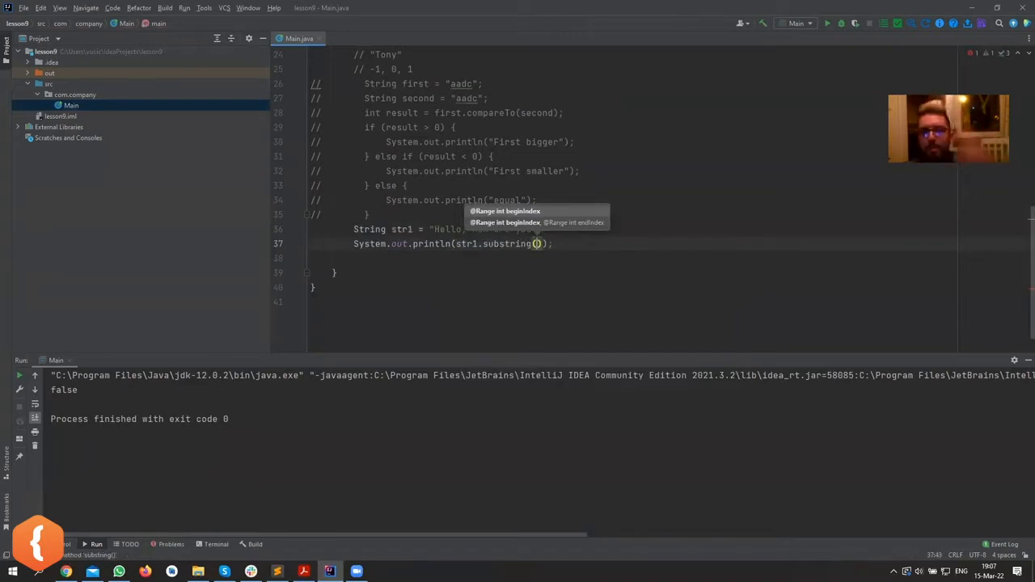
pyautogui.write('6')
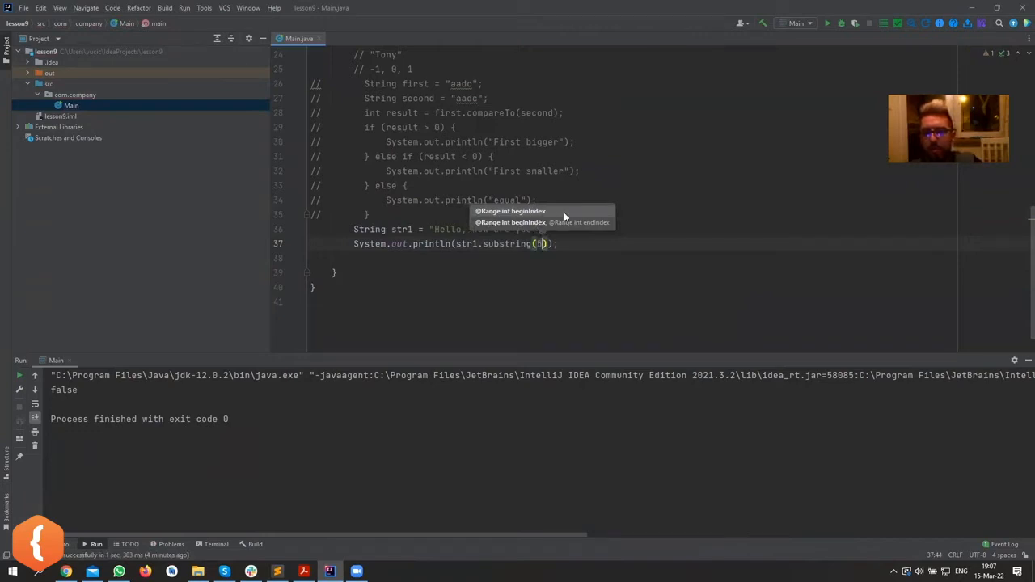
pyautogui.moveTo(583, 227)
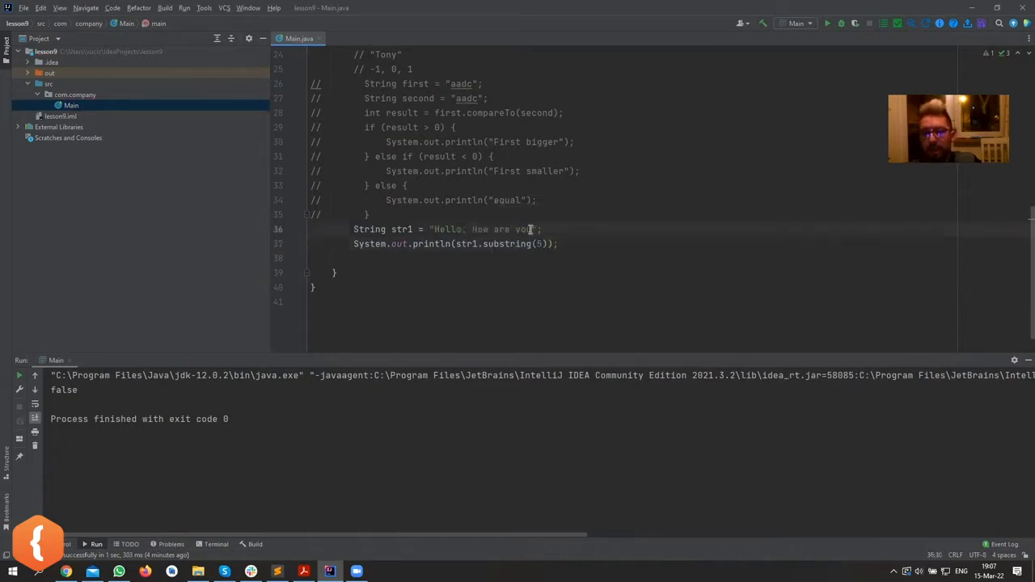
# Duplicate the print as str1.substring(5, 8) and run, printing ", How are you" and ", H"
pyautogui.moveTo(472, 229); pyautogui.dragTo(532, 228)
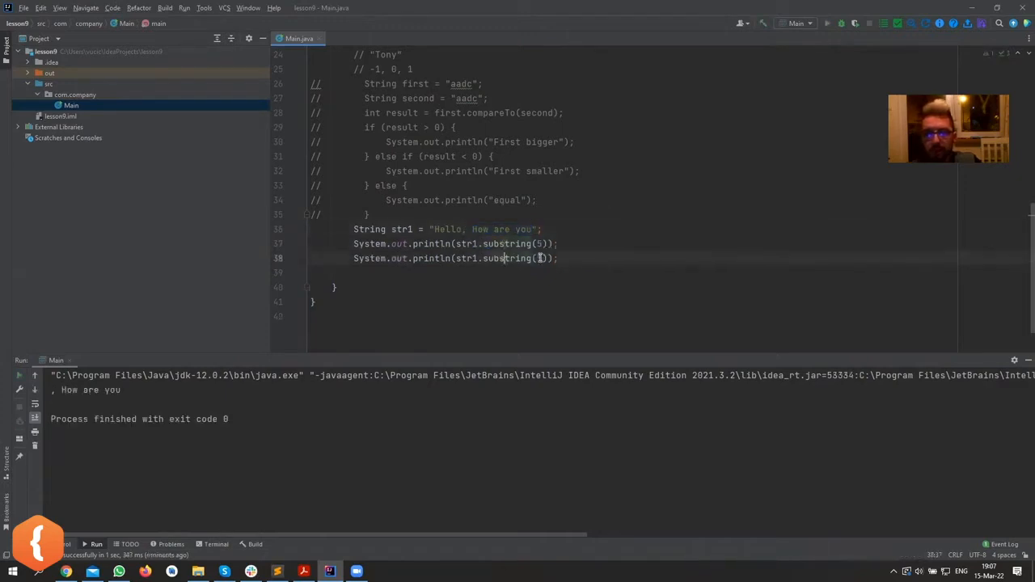
pyautogui.write('5, 8')
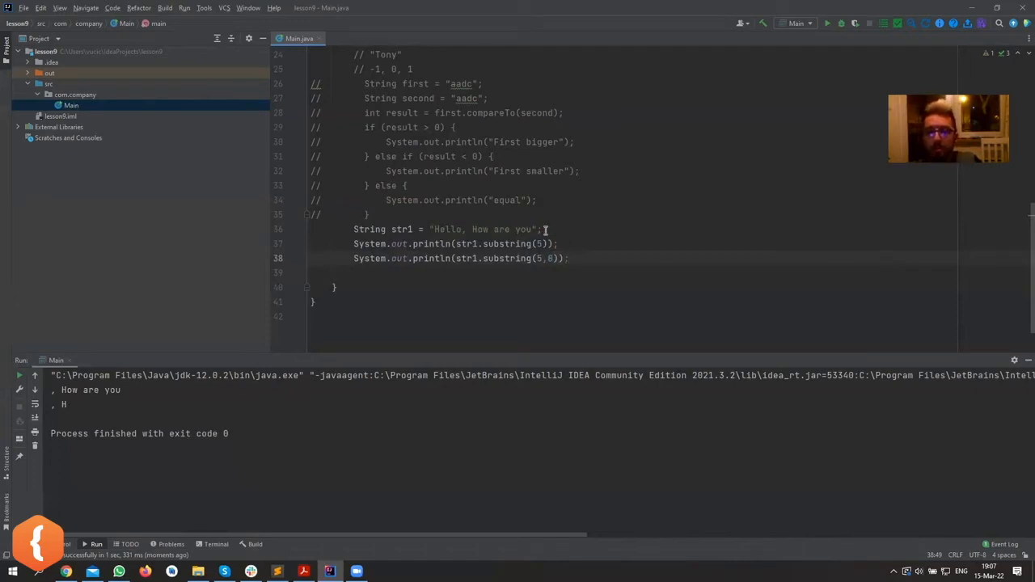
# Delete both substring prints and write println(str1.substring(index)) instead
pyautogui.moveTo(557, 243); pyautogui.dragTo(568, 258)
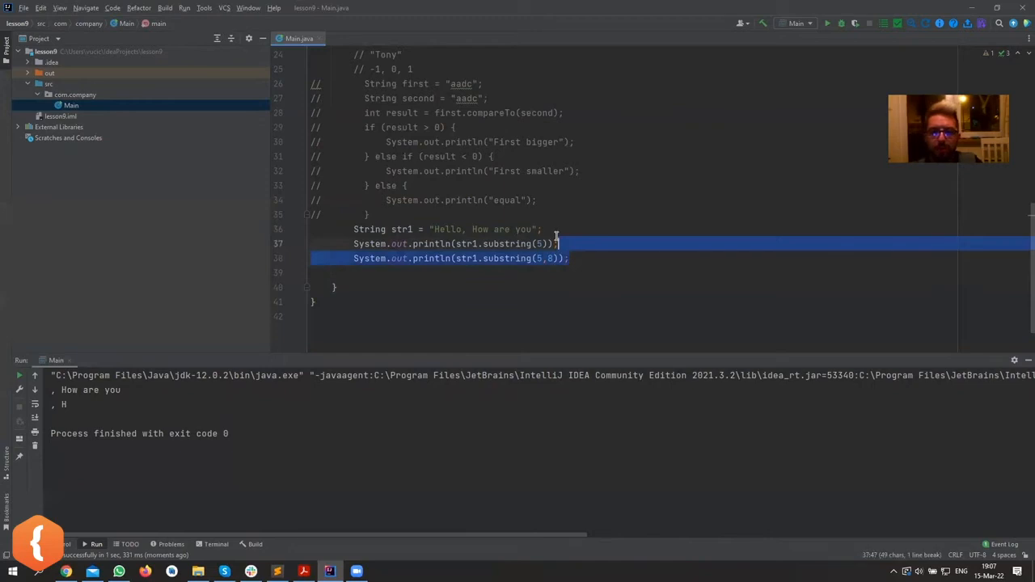
pyautogui.press('Delete')
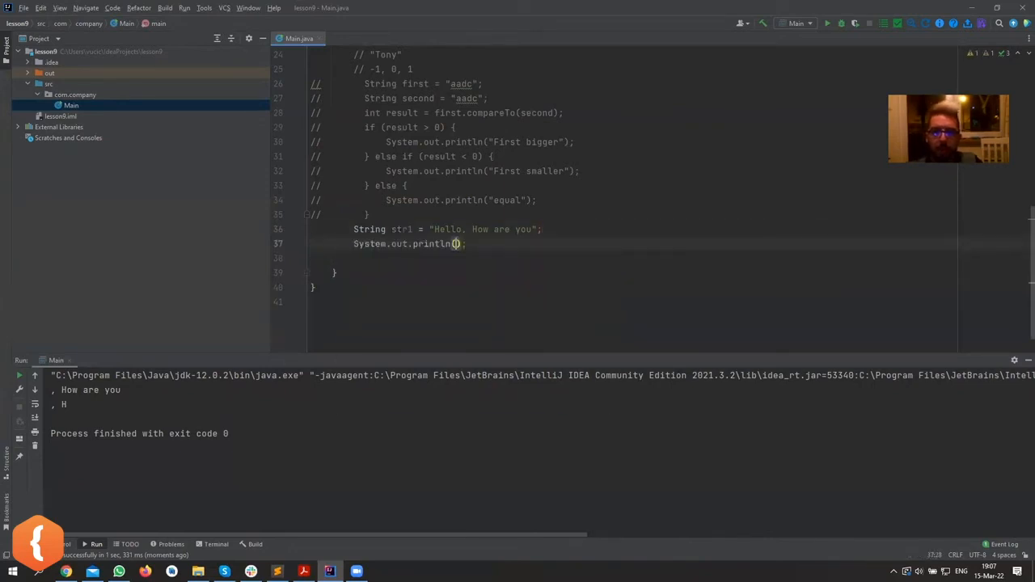
pyautogui.write('str')
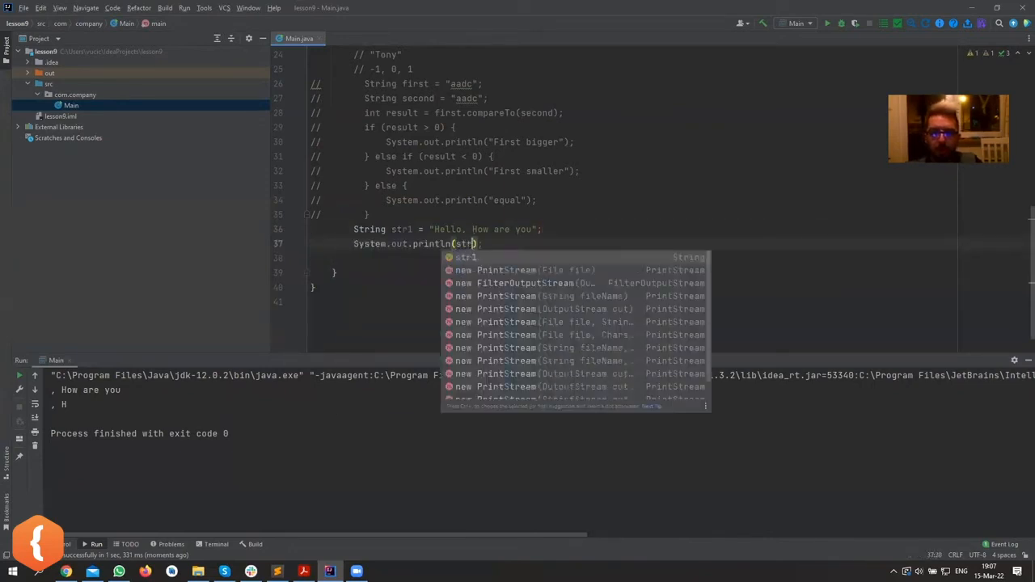
pyautogui.write('.')
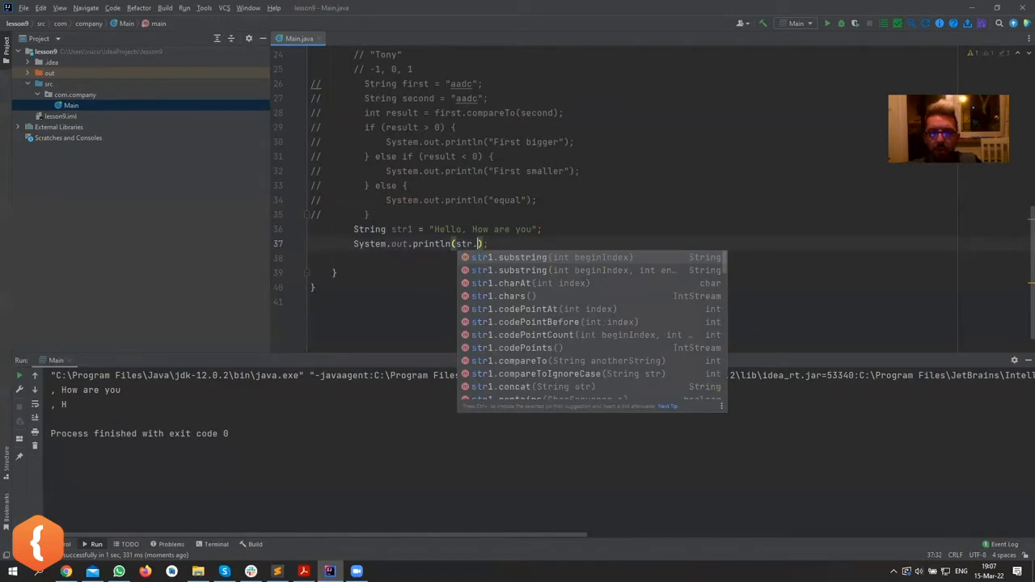
pyautogui.click(519, 257)
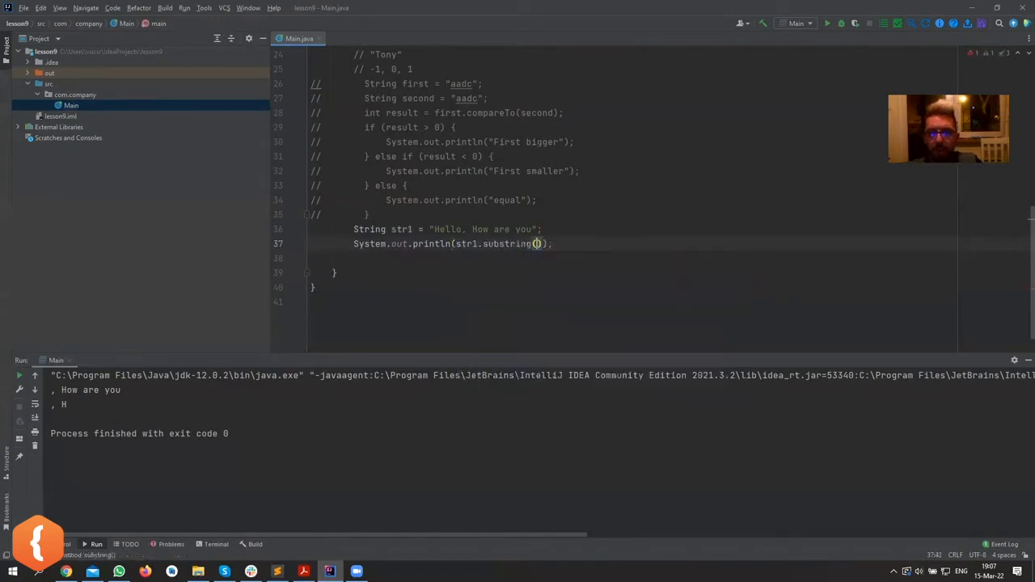
pyautogui.click(536, 243)
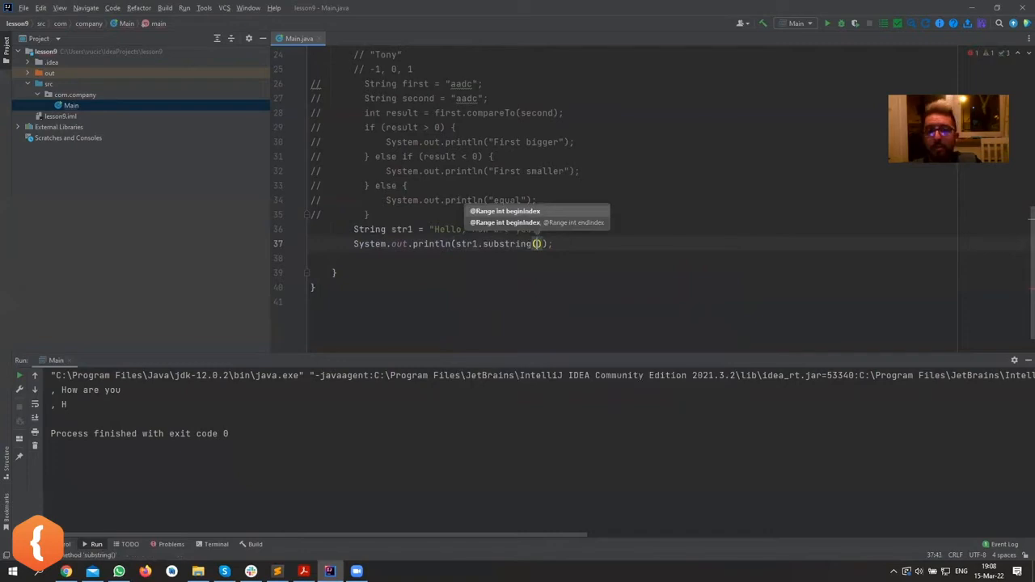
pyautogui.write('index')
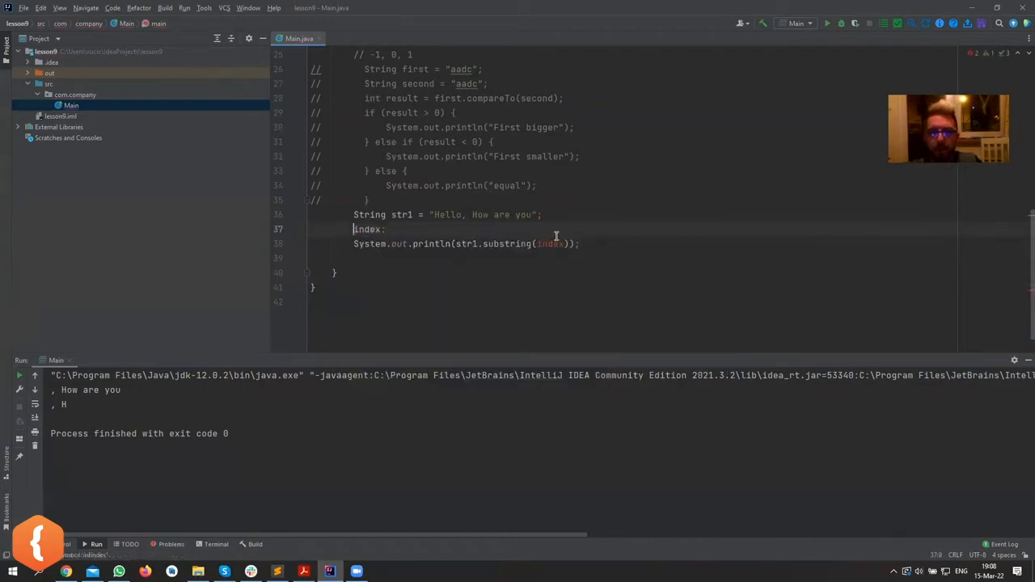
# Declare int index = str1.indexOf("How") above the print
pyautogui.write('int index =')
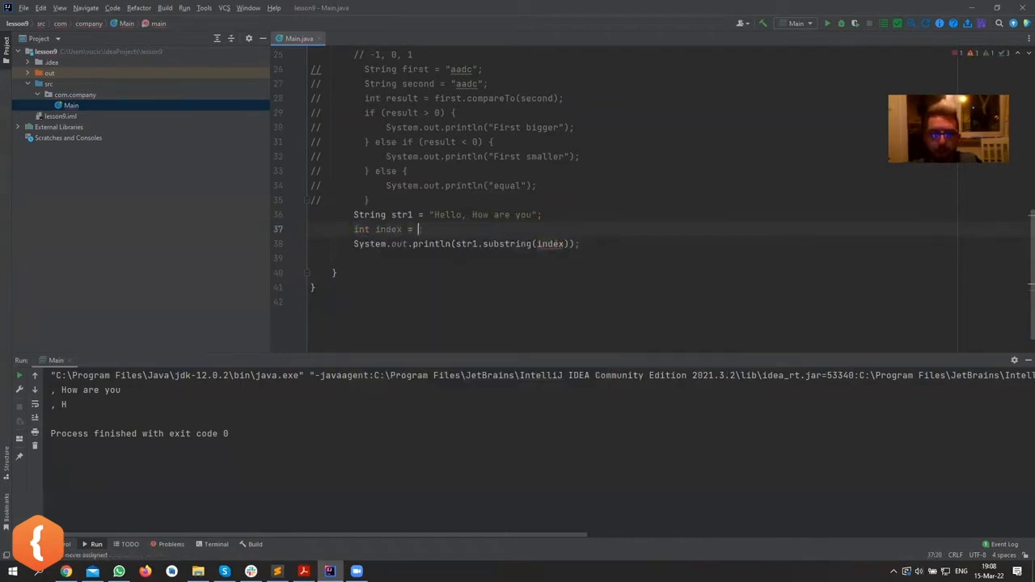
pyautogui.write('str1.indexOf("H')
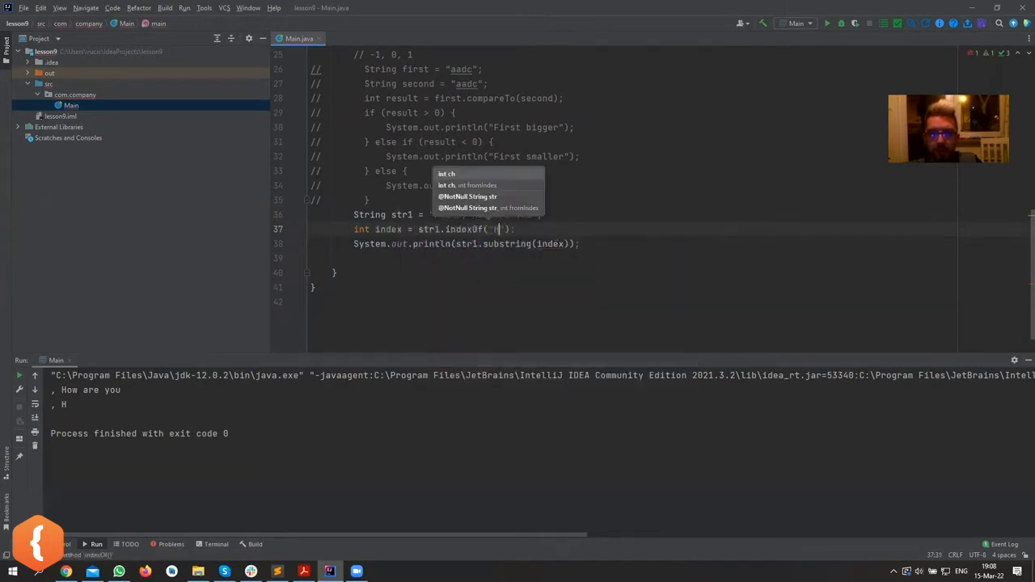
pyautogui.write('ow')
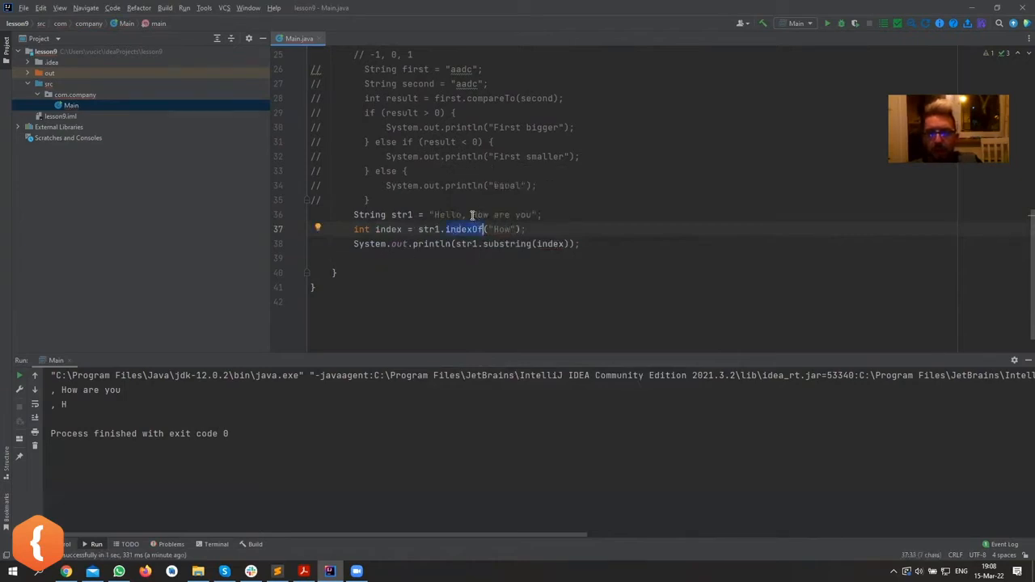
# Briefly inline str1.indexOf("How") in substring, revert to index, and run to print "How are you"
pyautogui.moveTo(472, 214); pyautogui.dragTo(533, 214)
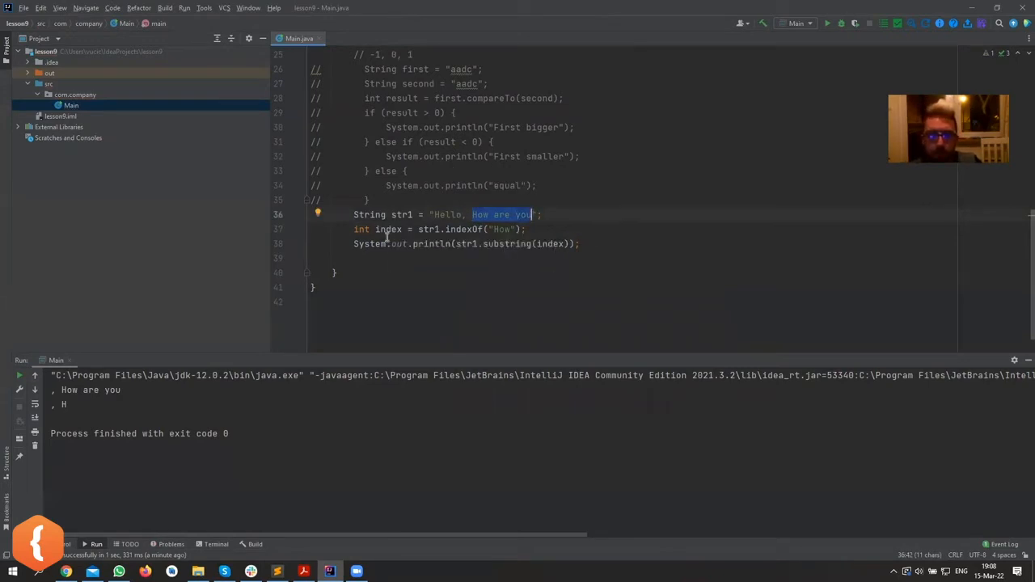
pyautogui.doubleClick(388, 229)
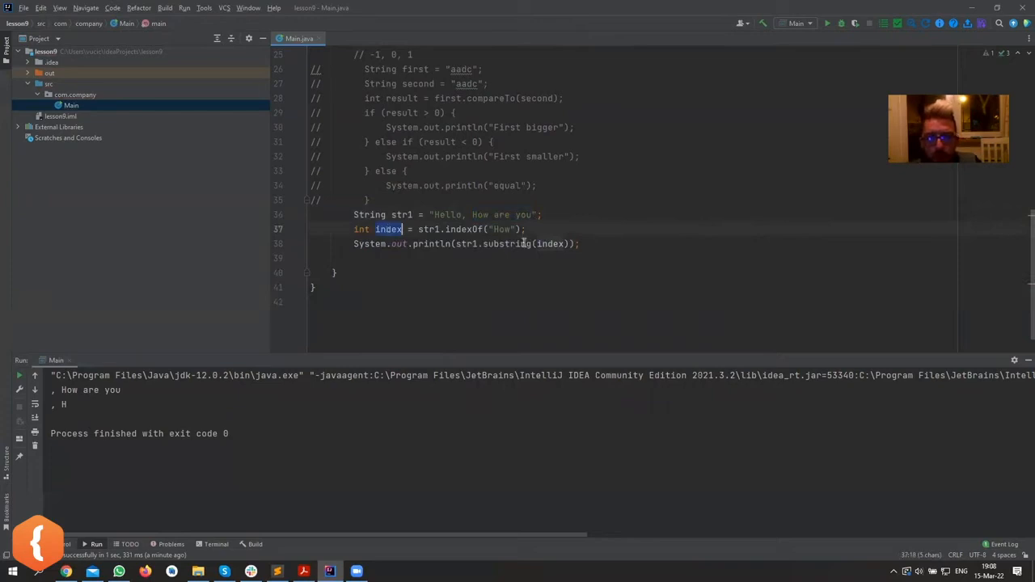
pyautogui.doubleClick(550, 244)
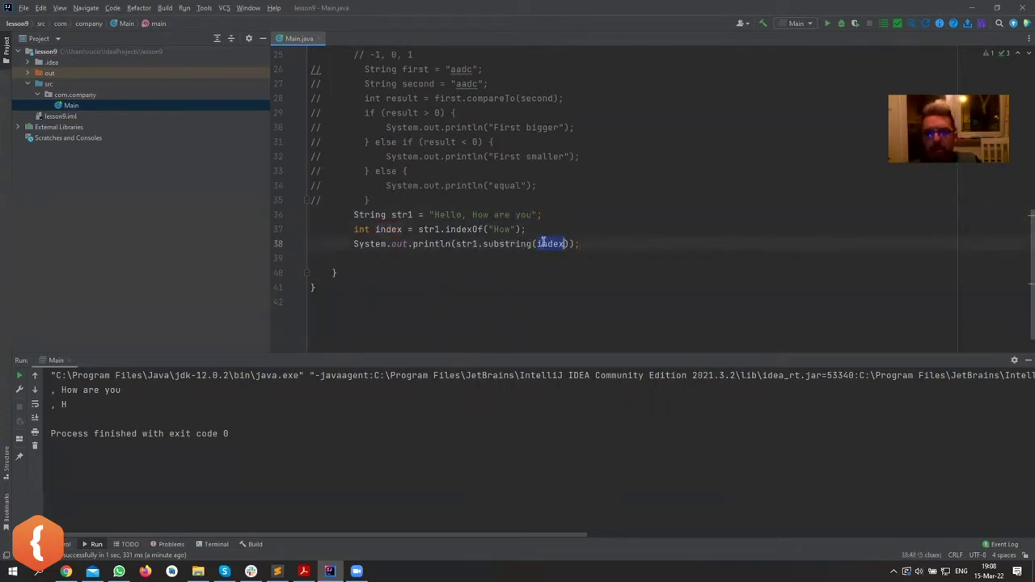
pyautogui.write('str1.')
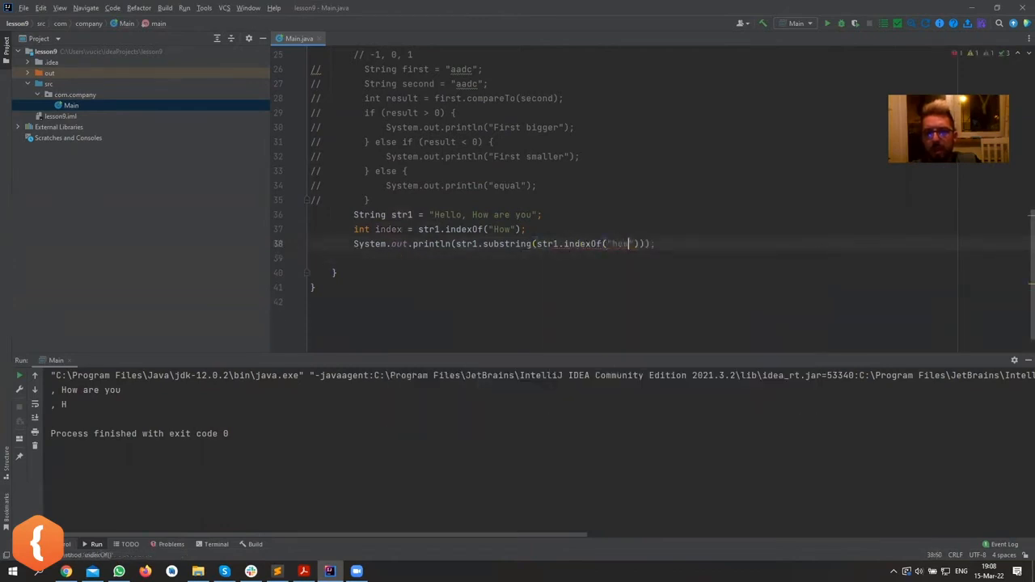
pyautogui.write('How')
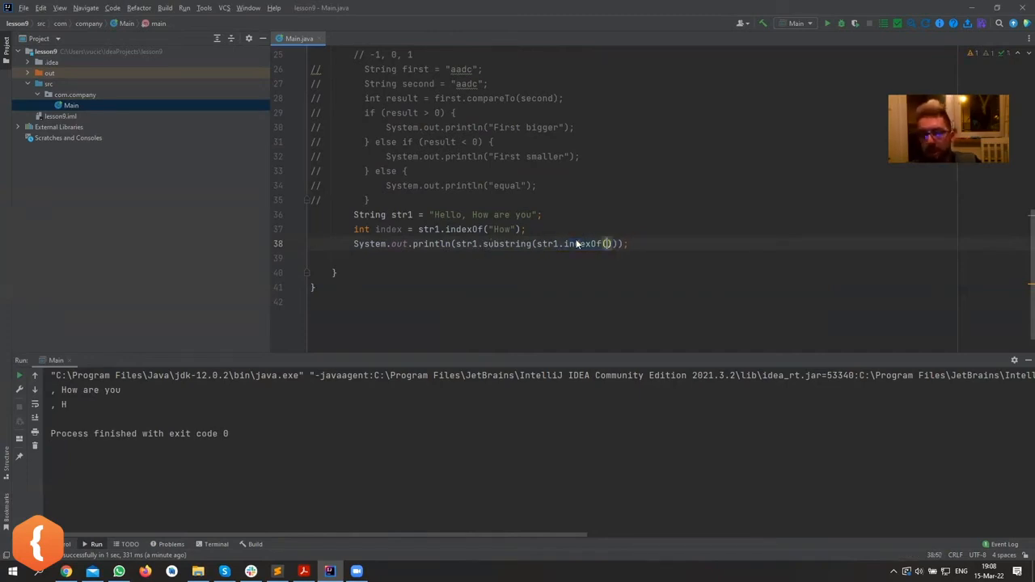
pyautogui.write('index')
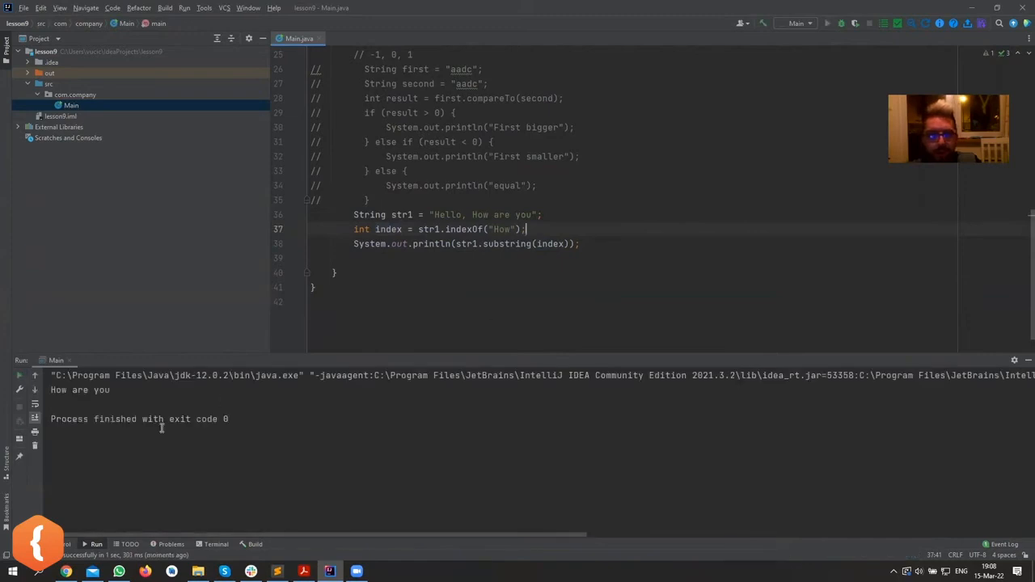
pyautogui.moveTo(217, 380)
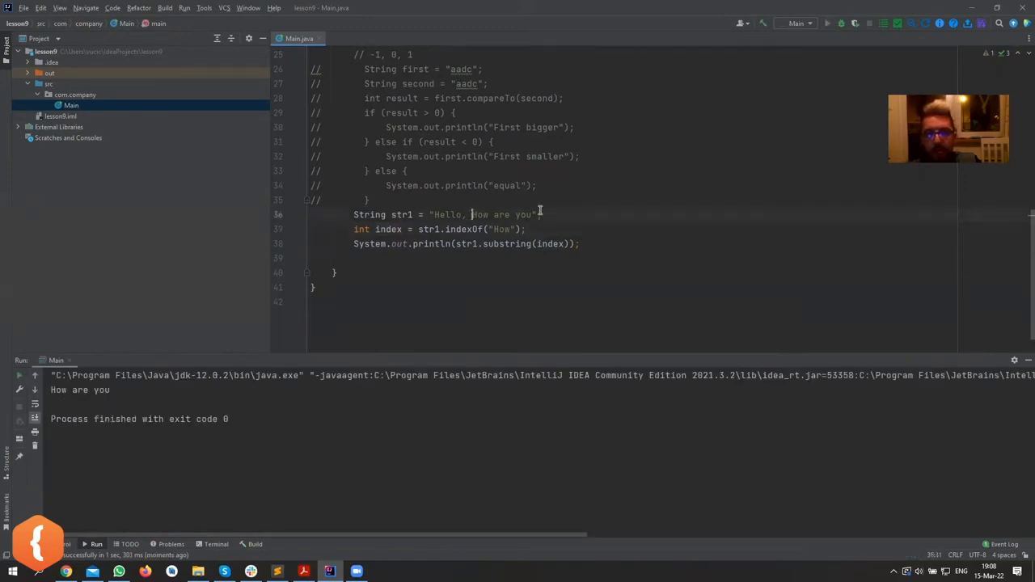
# Add a comma after index in substring(index) to start an end argument
pyautogui.moveTo(472, 215); pyautogui.dragTo(533, 215)
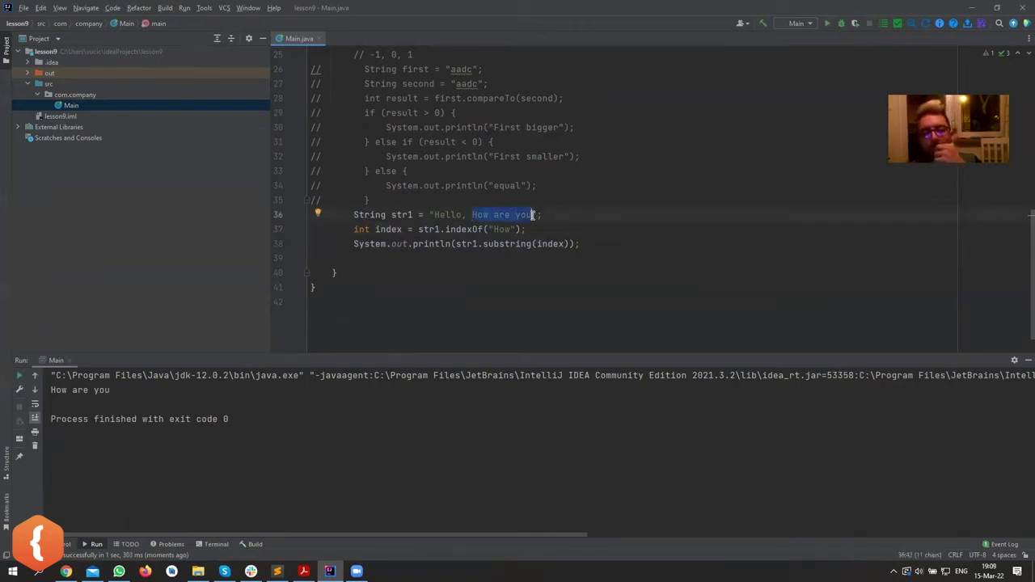
pyautogui.click(577, 243)
pyautogui.write(', ')
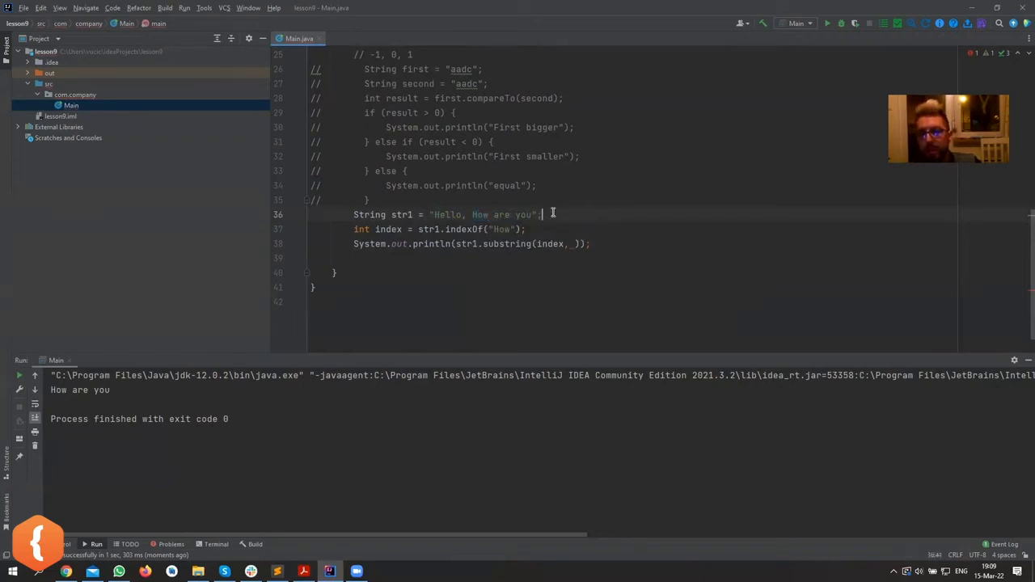
# Remove the stray TextView text and write the comment "// Congratz!" below str1
pyautogui.write('TextView')
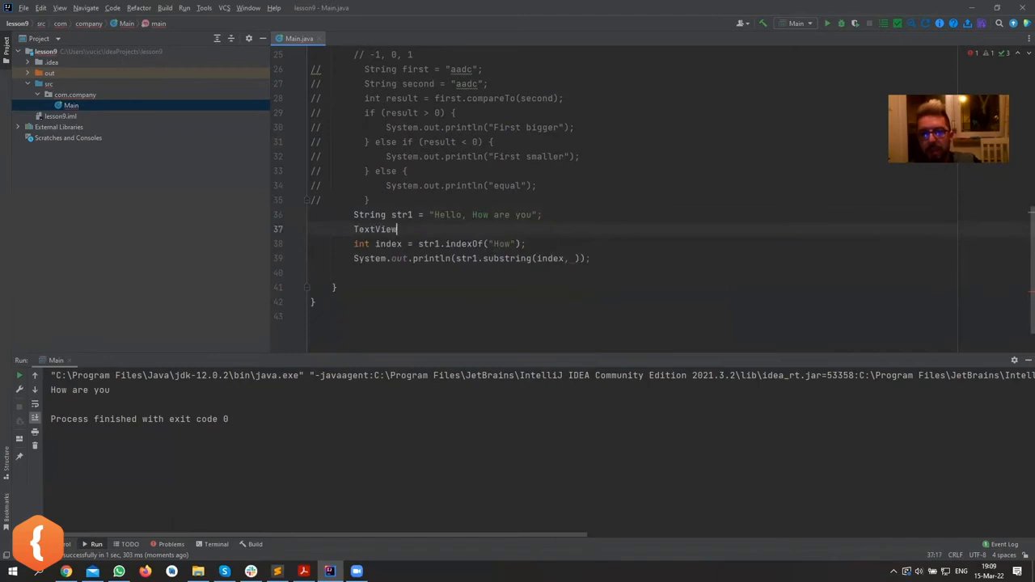
pyautogui.doubleClick(373, 229)
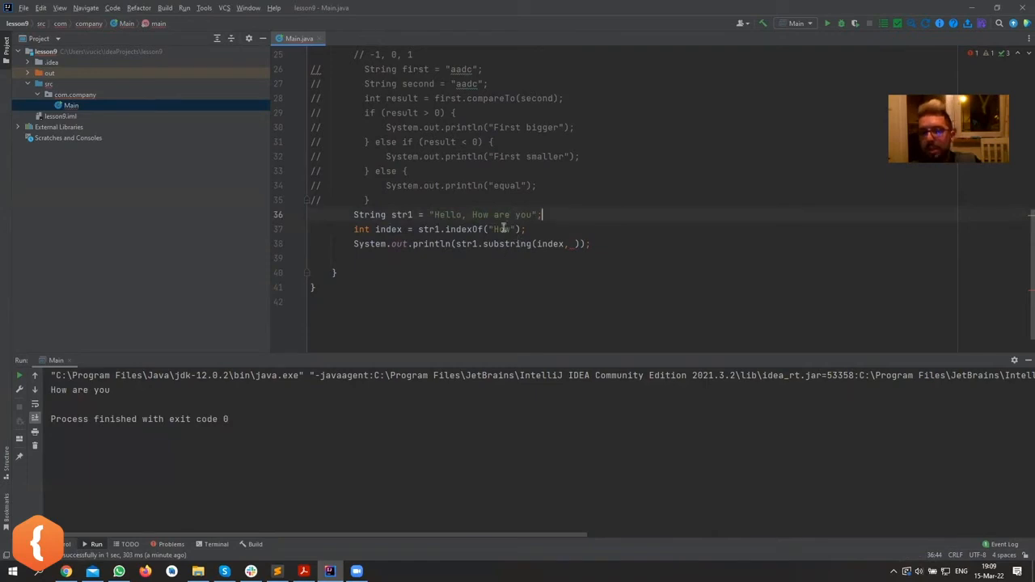
pyautogui.doubleClick(478, 214)
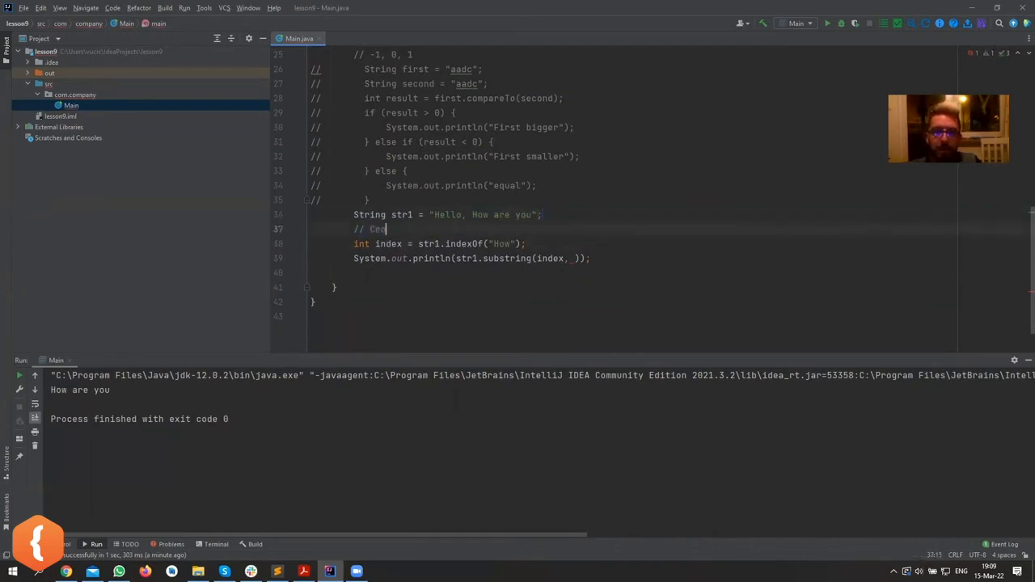
pyautogui.write('ongratz!')
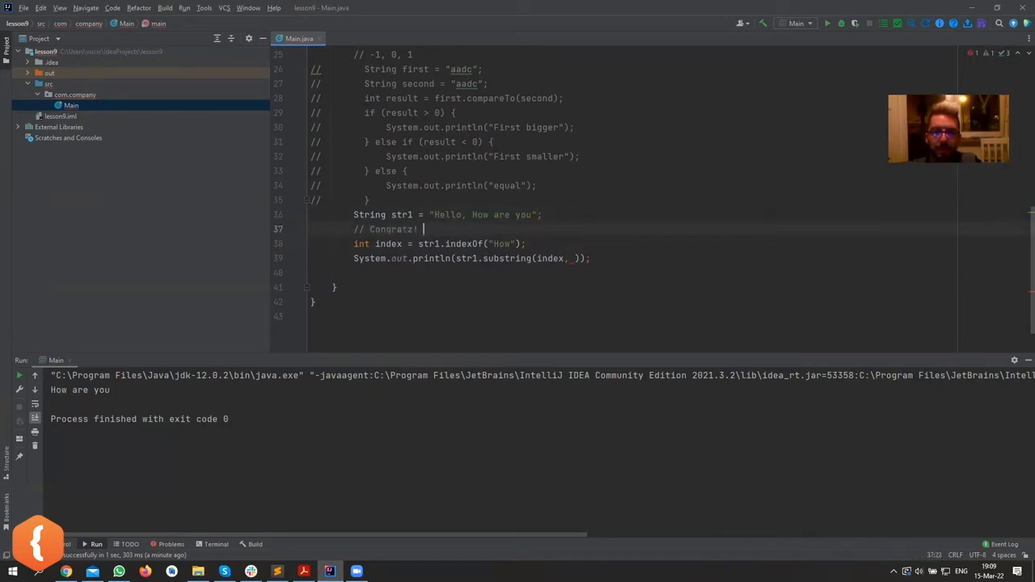
# Extend the comment with "Milan won the prize" and declare String name = "Milan" above it
pyautogui.write('Milan won the prize')
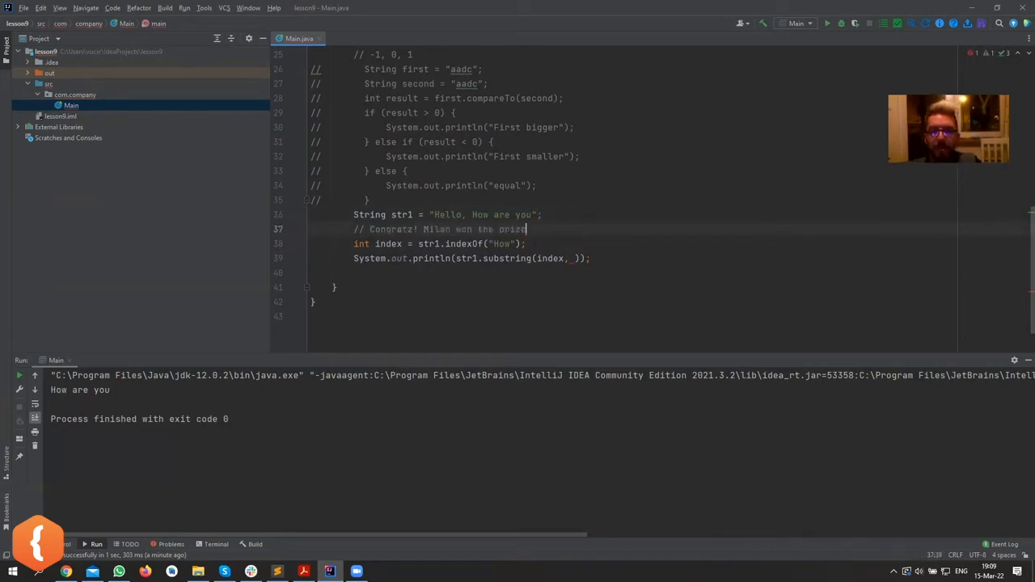
pyautogui.doubleClick(435, 230)
pyautogui.write('S')
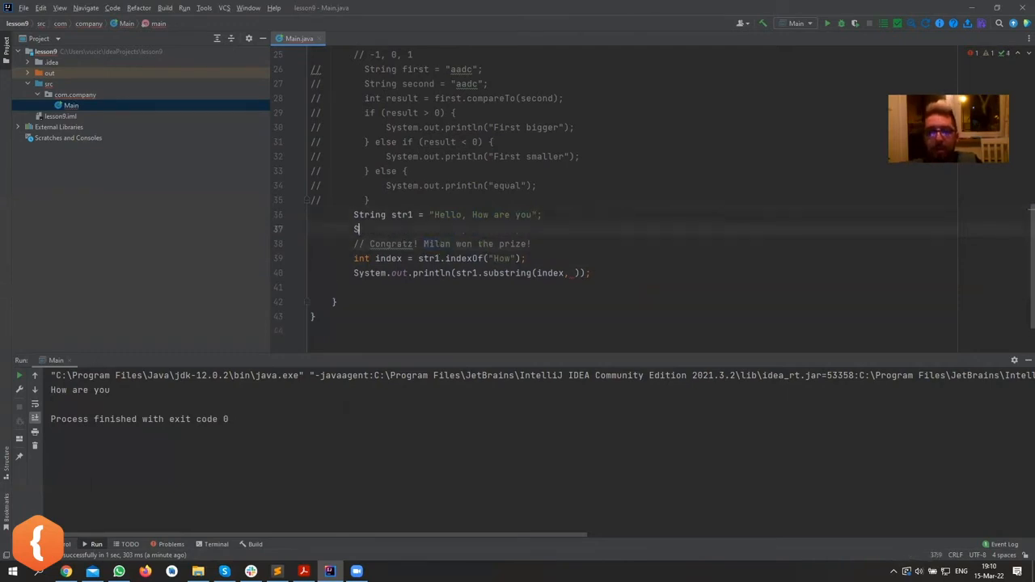
pyautogui.write('tring name = M')
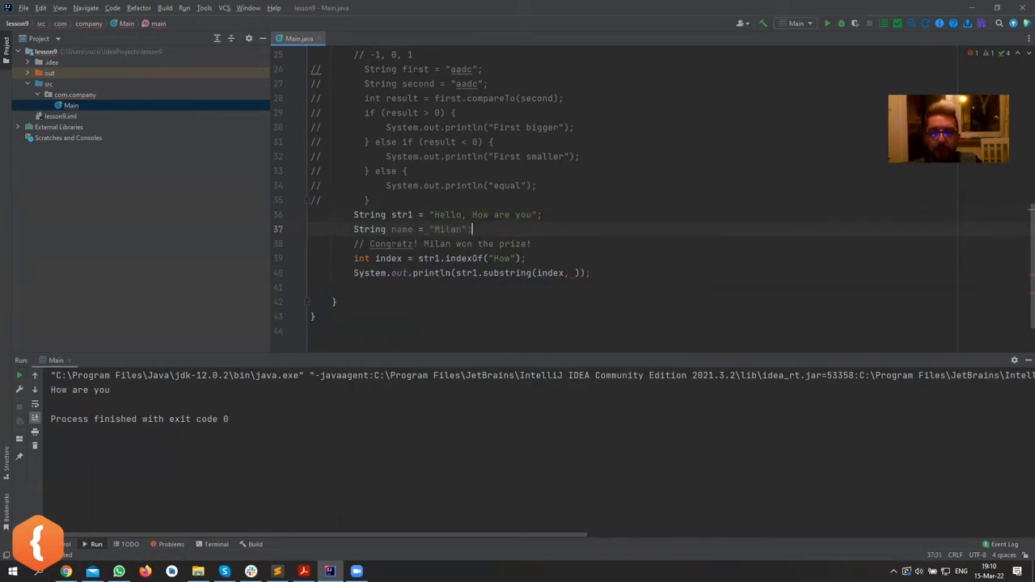
# Highlight Milan, Congratz and the name value to inspect them
pyautogui.doubleClick(392, 244)
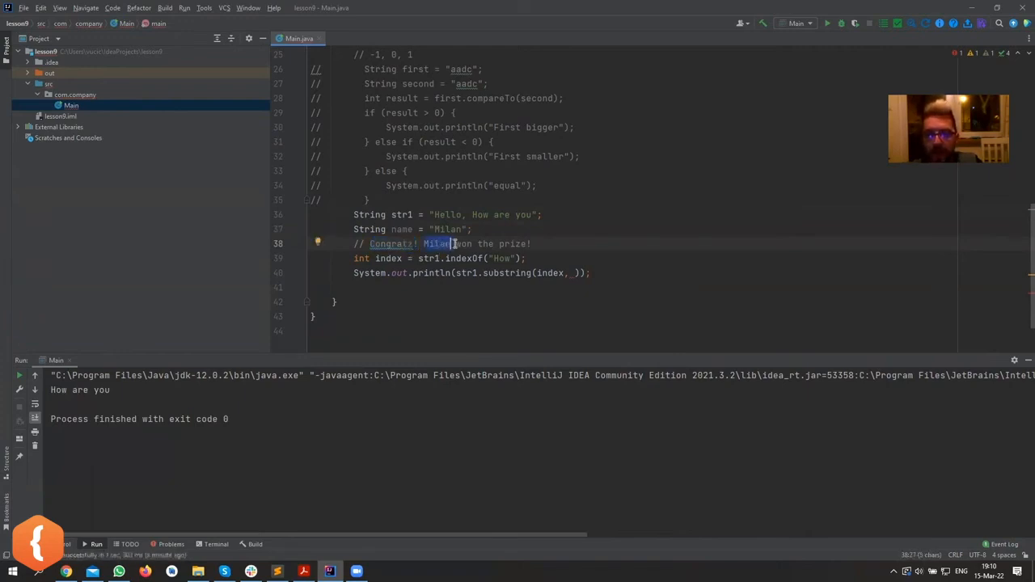
pyautogui.moveTo(455, 243); pyautogui.dragTo(532, 243)
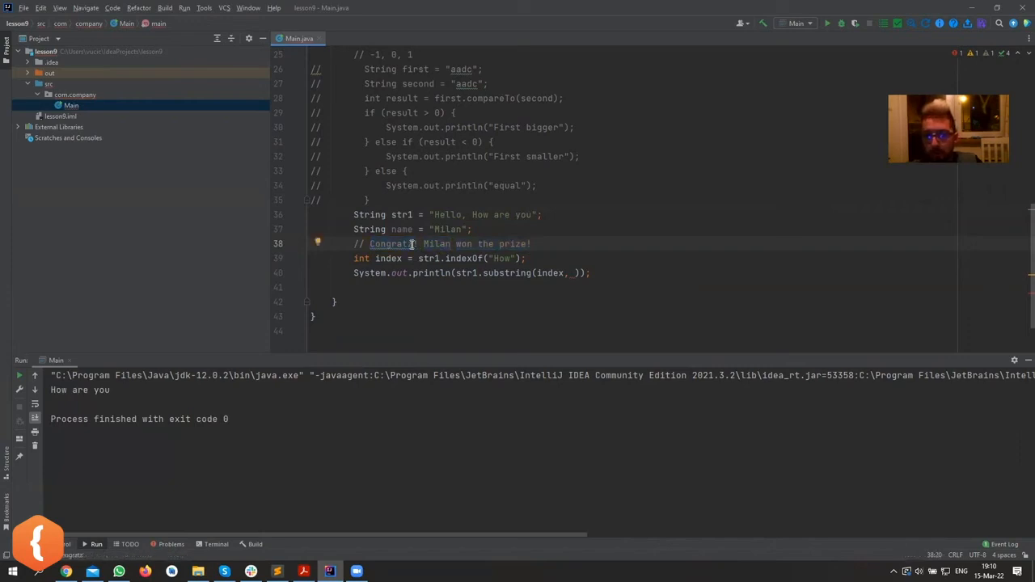
pyautogui.doubleClick(437, 243)
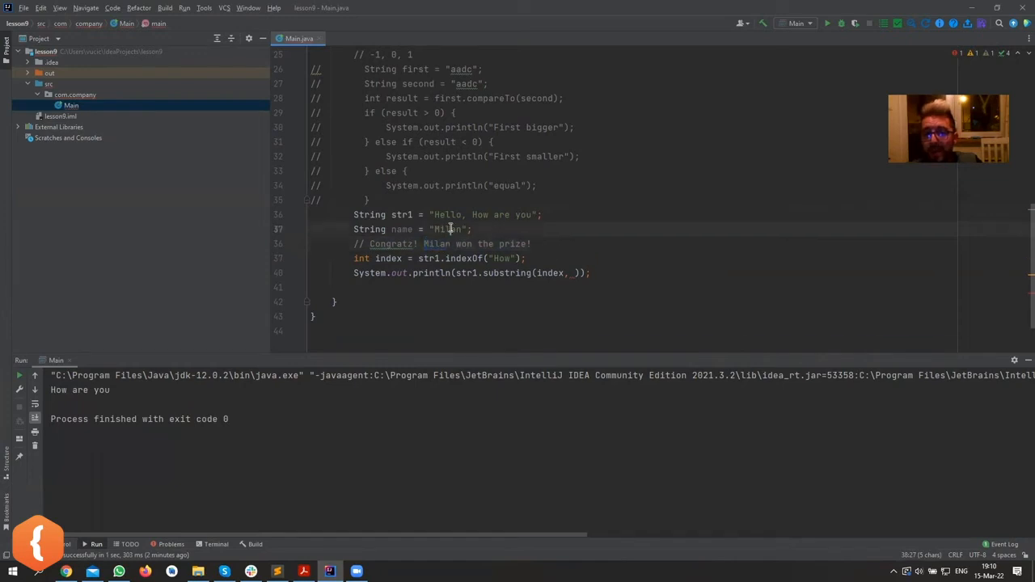
pyautogui.doubleClick(447, 229)
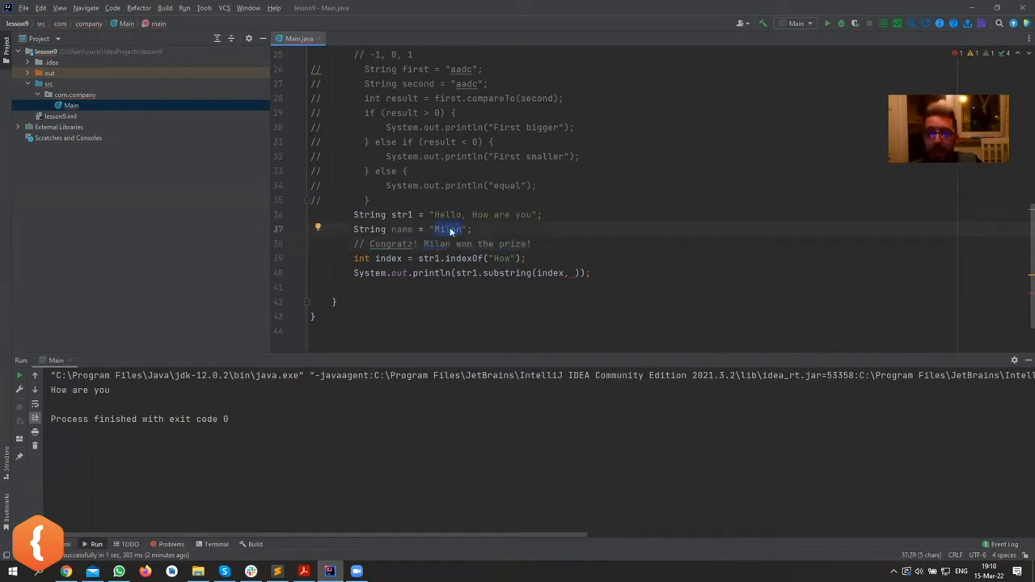
pyautogui.click(474, 229)
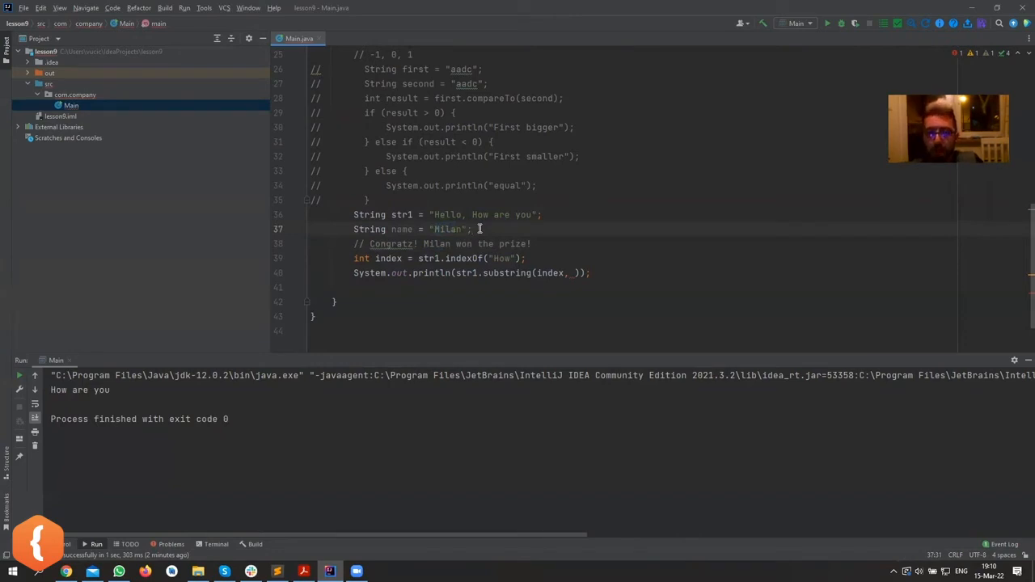
# Replace the comment and print lines with String fullMessage = "Congratz!" + name + " won the prize!"
pyautogui.moveTo(531, 244); pyautogui.dragTo(590, 273)
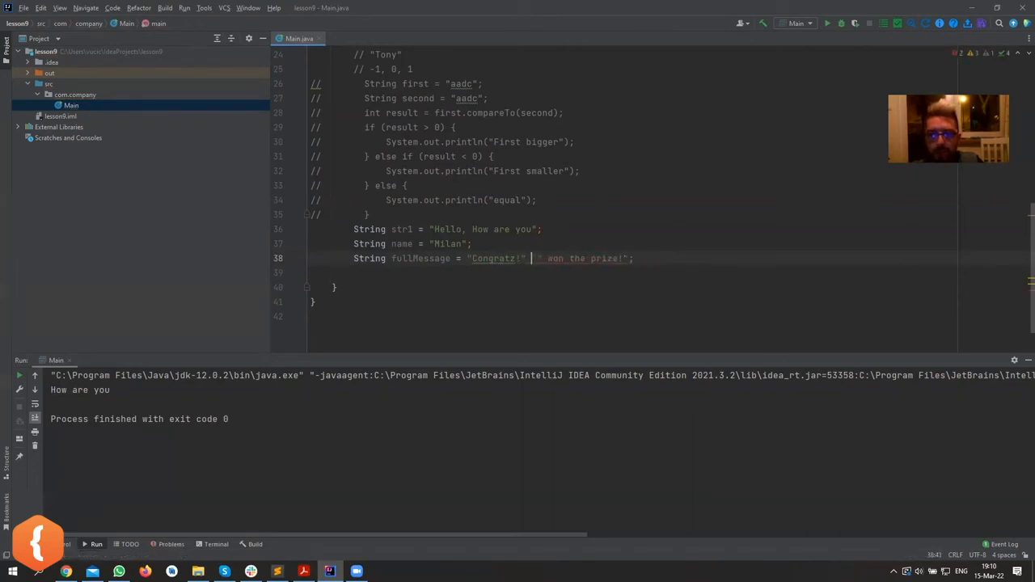
pyautogui.write('+ +')
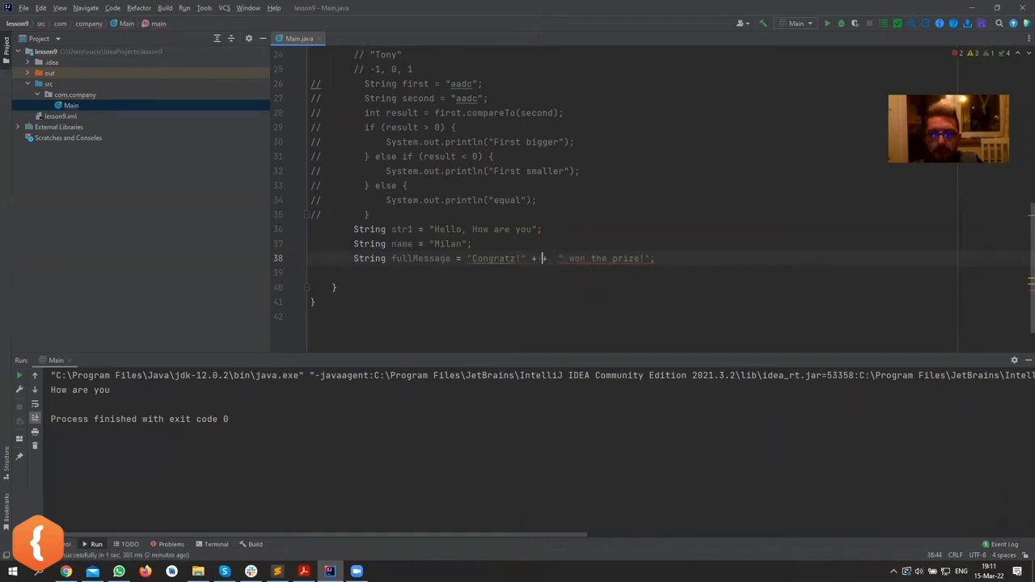
pyautogui.write('name')
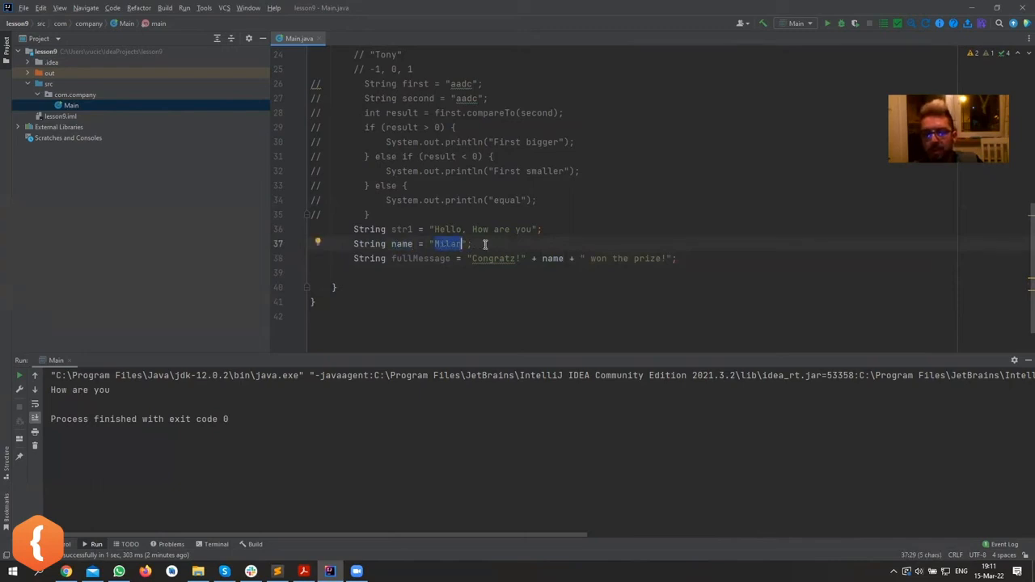
pyautogui.click(469, 244)
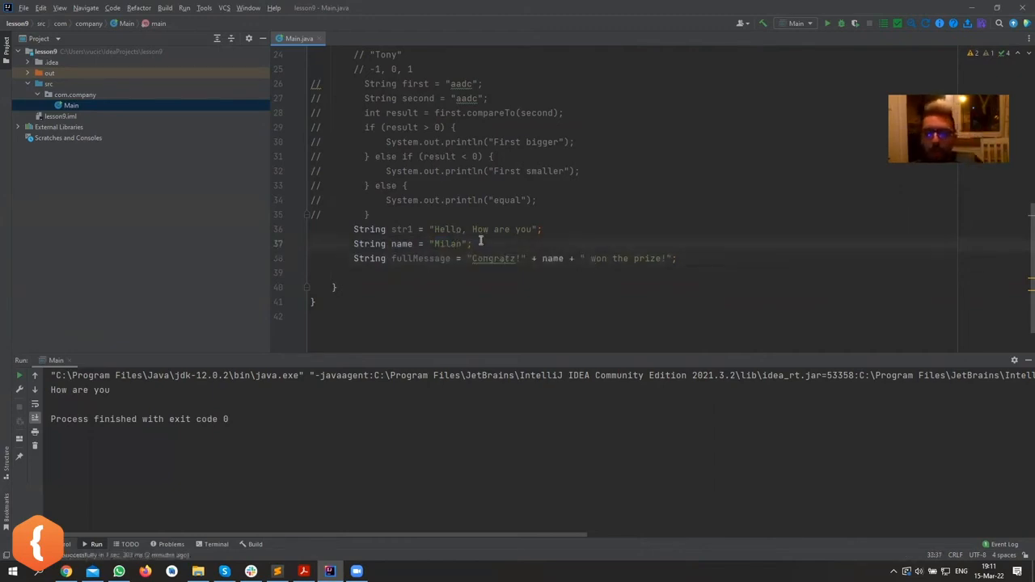
pyautogui.doubleClick(493, 258)
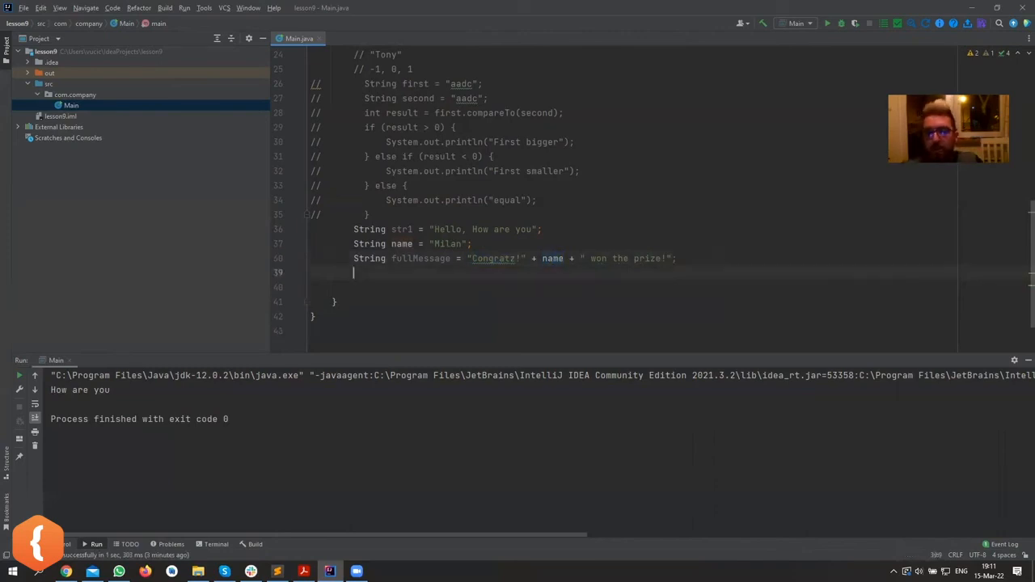
# Print fullMessage.substring(startIndex) and begin declaring int startIndex on the line above
pyautogui.write('paint()')
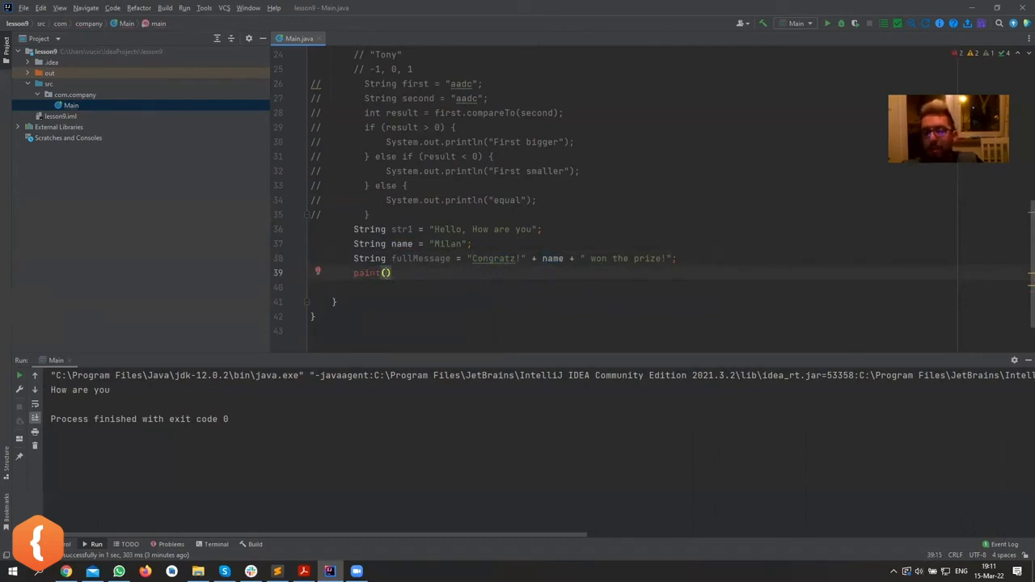
pyautogui.write('so')
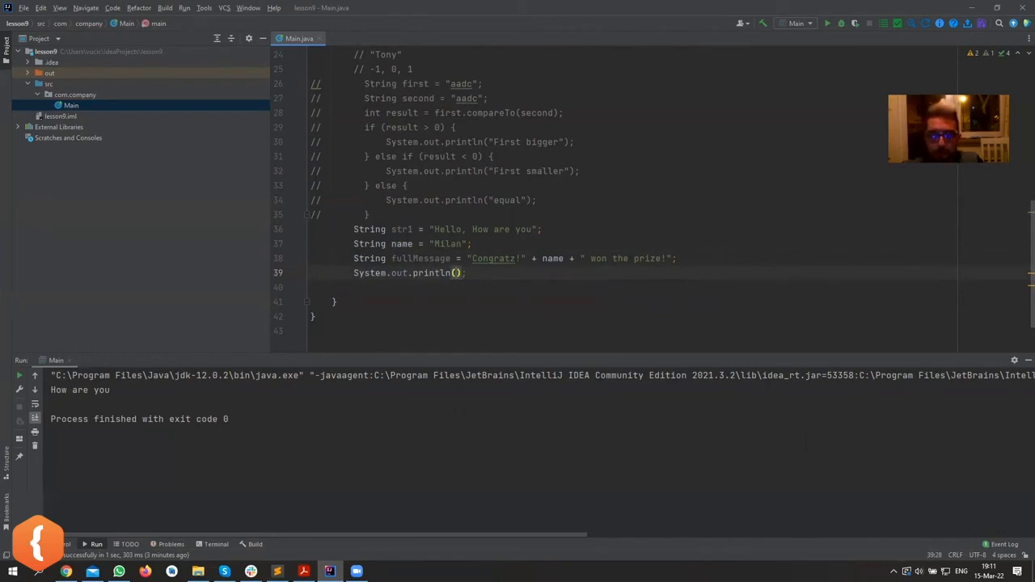
pyautogui.moveTo(550, 324)
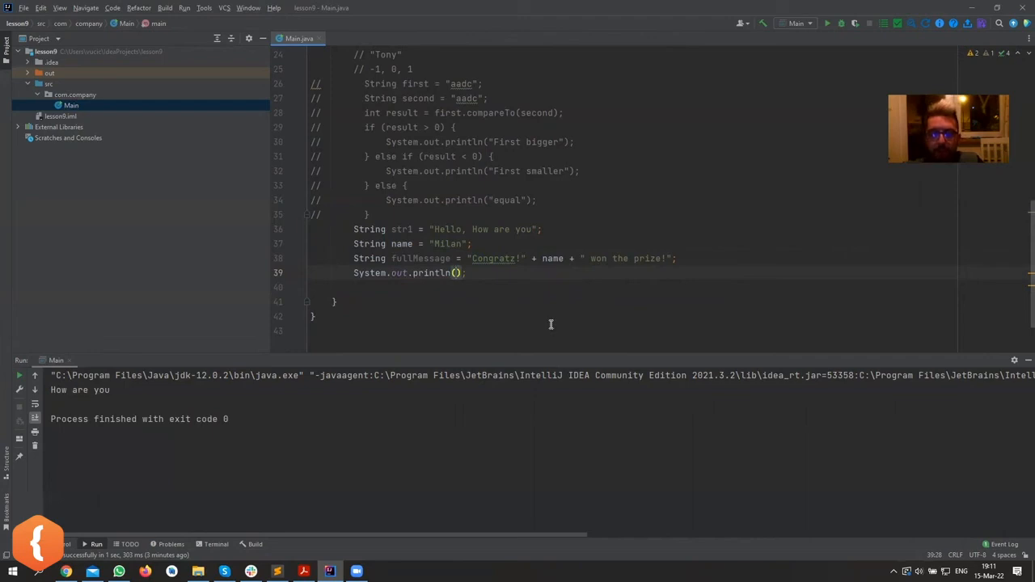
pyautogui.write('fullMessage.su')
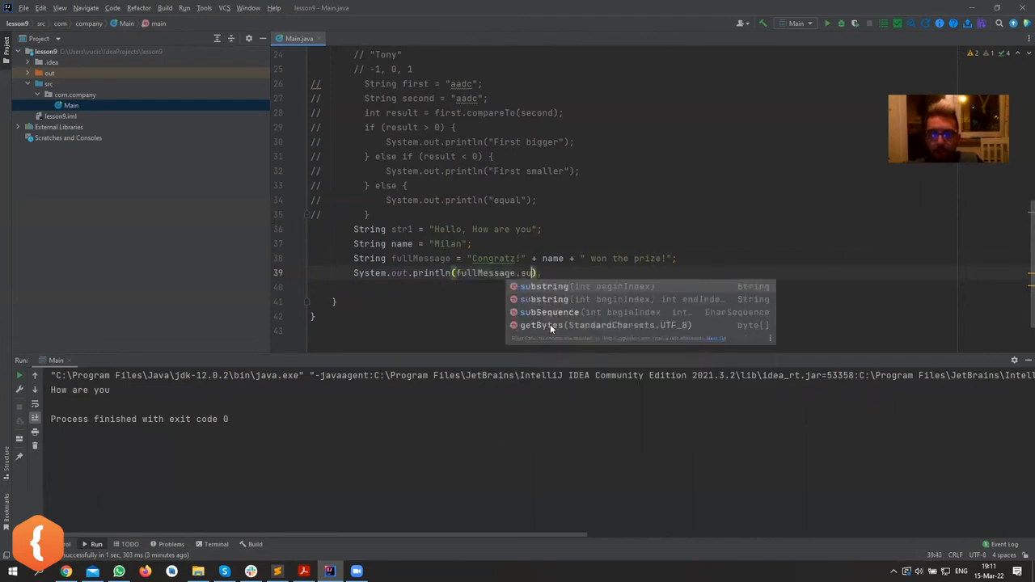
pyautogui.click(543, 286)
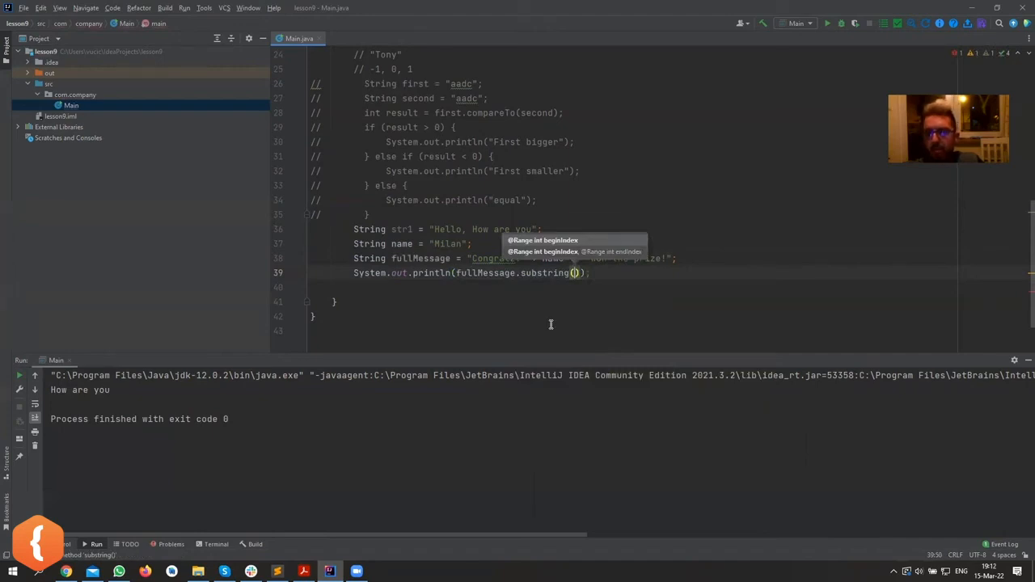
pyautogui.write('startIndex')
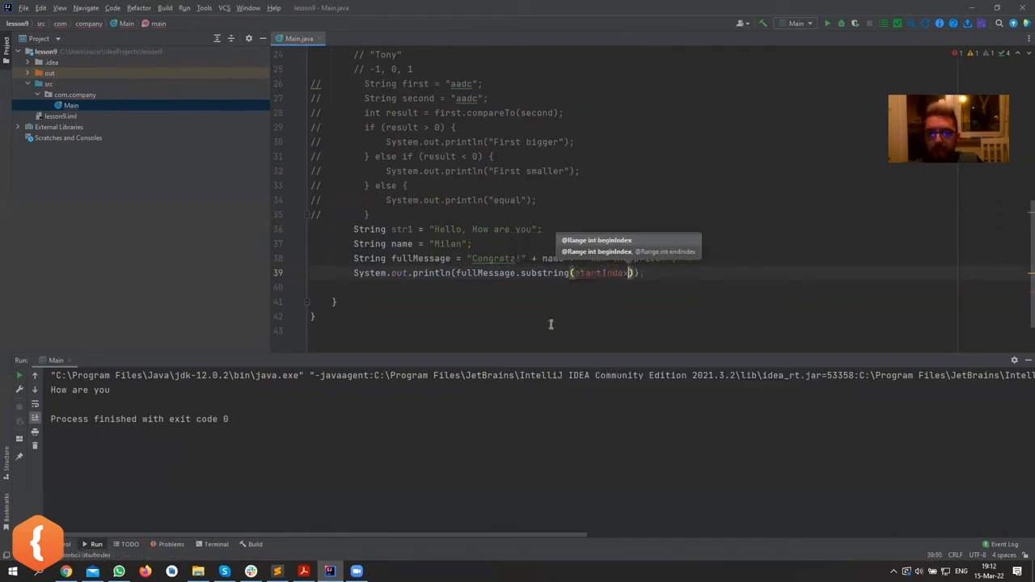
pyautogui.write('int startIndex = ;')
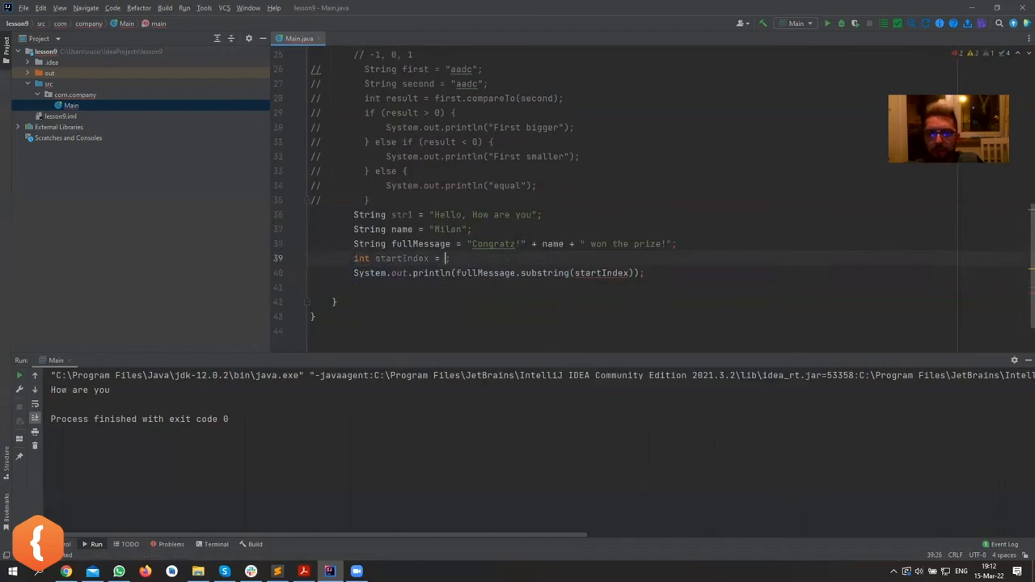
# Set startIndex to fullMessage.indexOf(name) and end substring at startIndex + name.length()
pyautogui.write('fullMessage.indexOf(name')
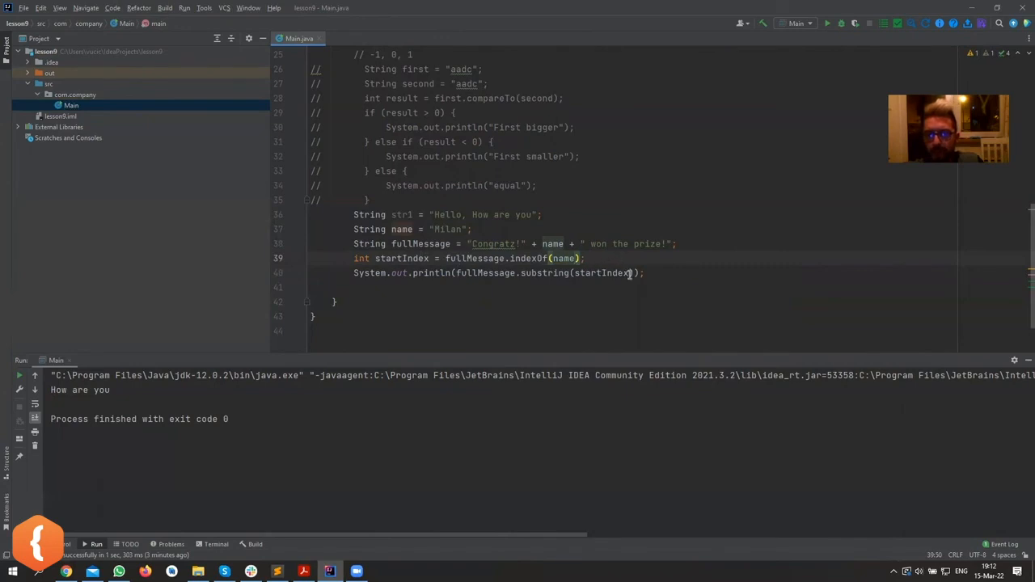
pyautogui.write(', end')
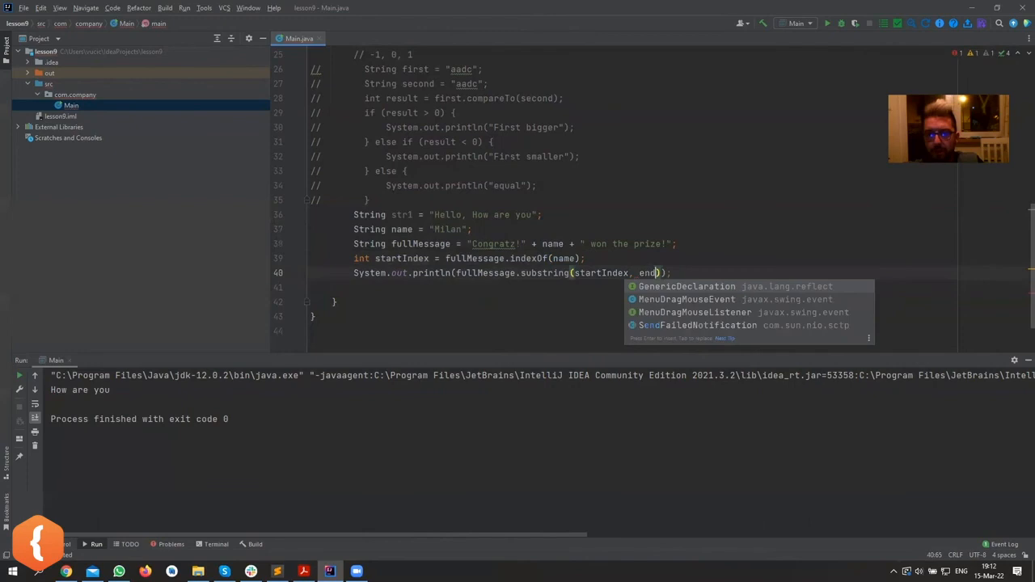
pyautogui.press('BackSpace')
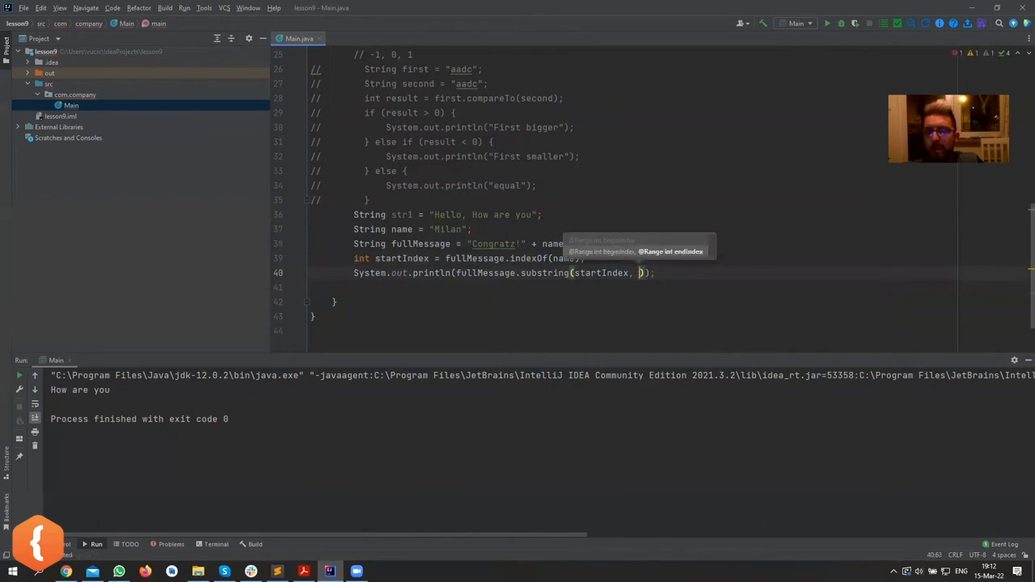
pyautogui.write('name.length(')
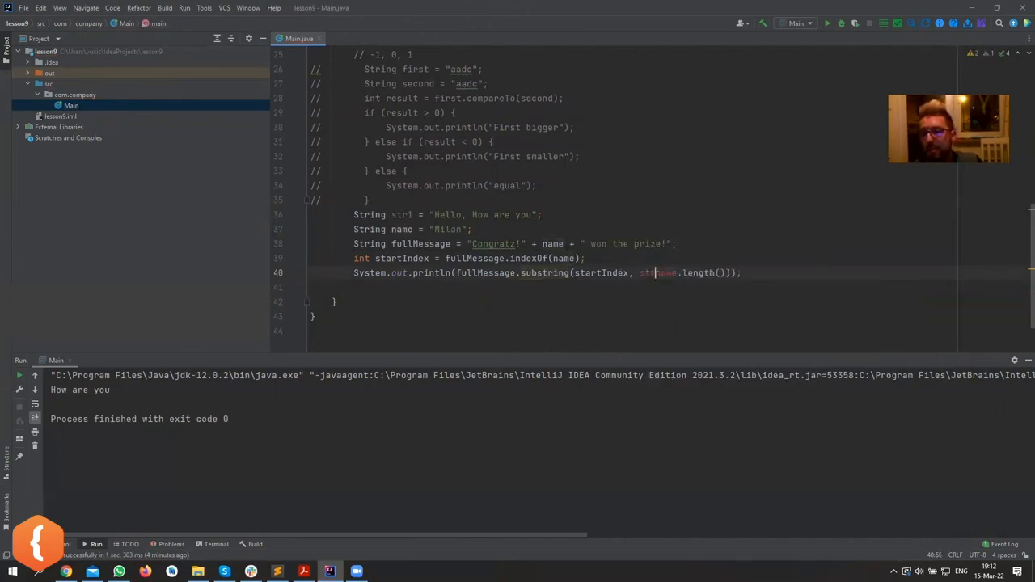
pyautogui.write('startIndex +')
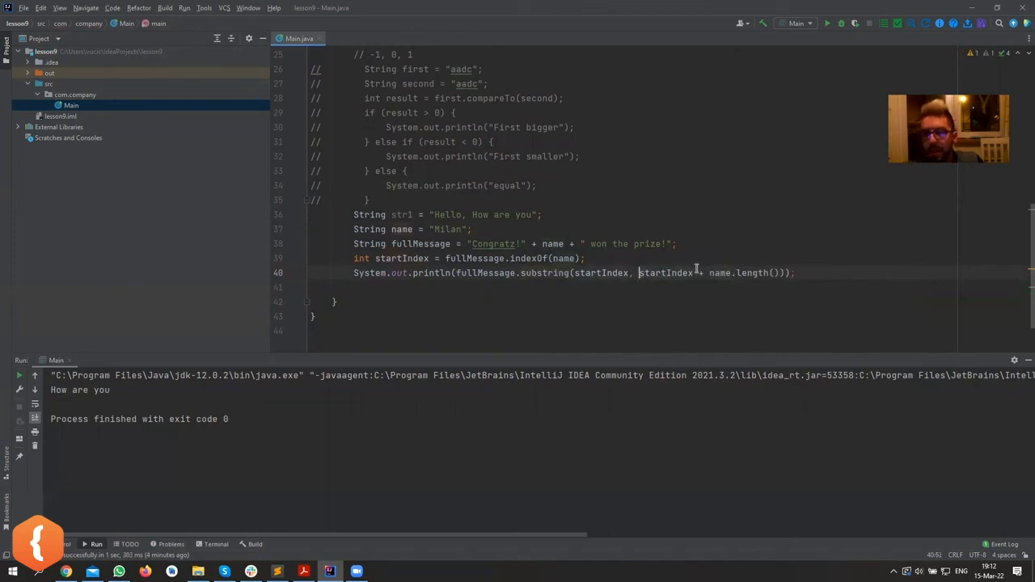
pyautogui.click(588, 257)
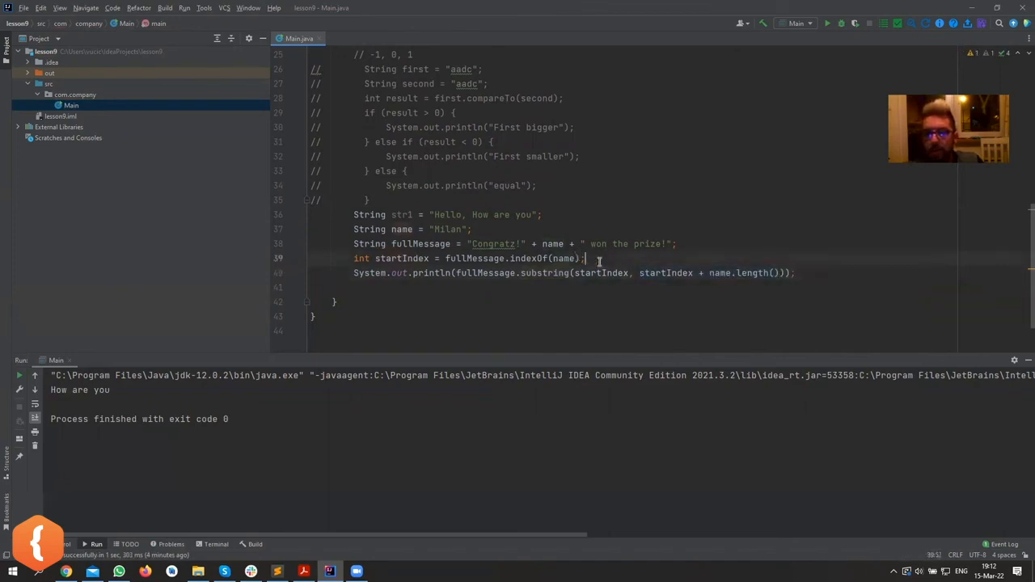
# Wrap the substring print in an if (startIndex != -1) check below the startIndex declaration
pyautogui.press('Enter')
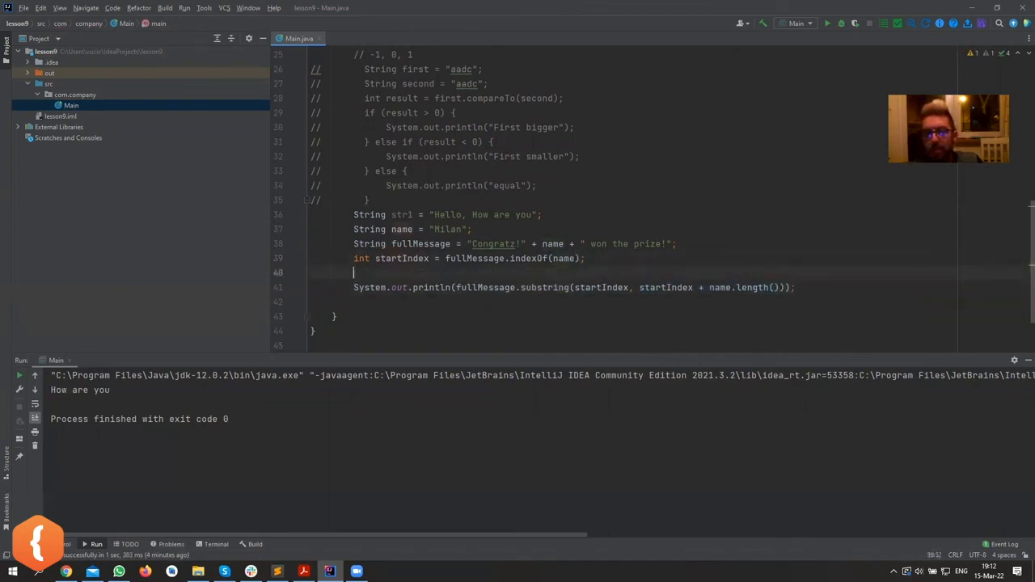
pyautogui.write('if (startIndex)')
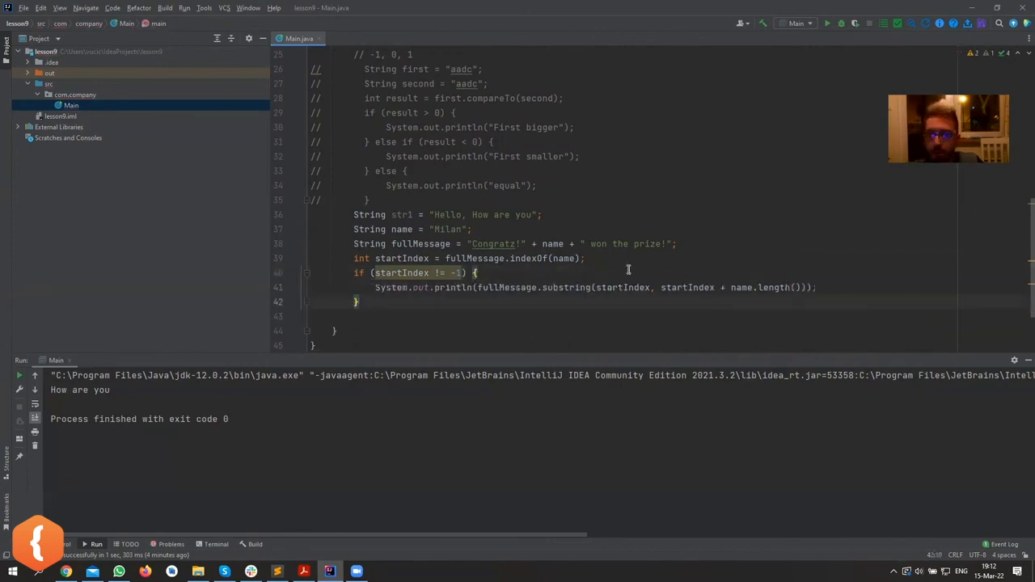
pyautogui.doubleClick(553, 243)
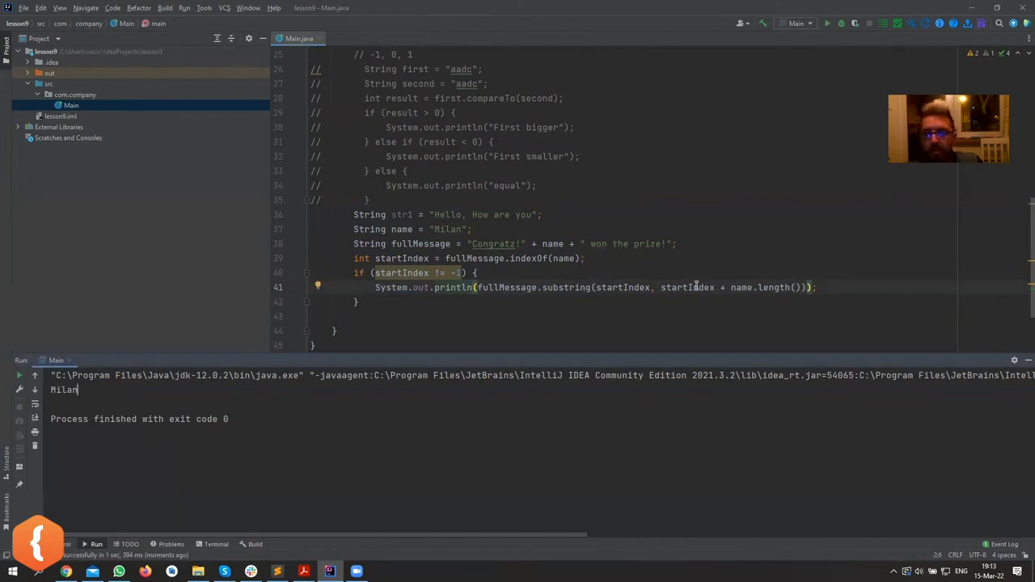
pyautogui.doubleClick(564, 287)
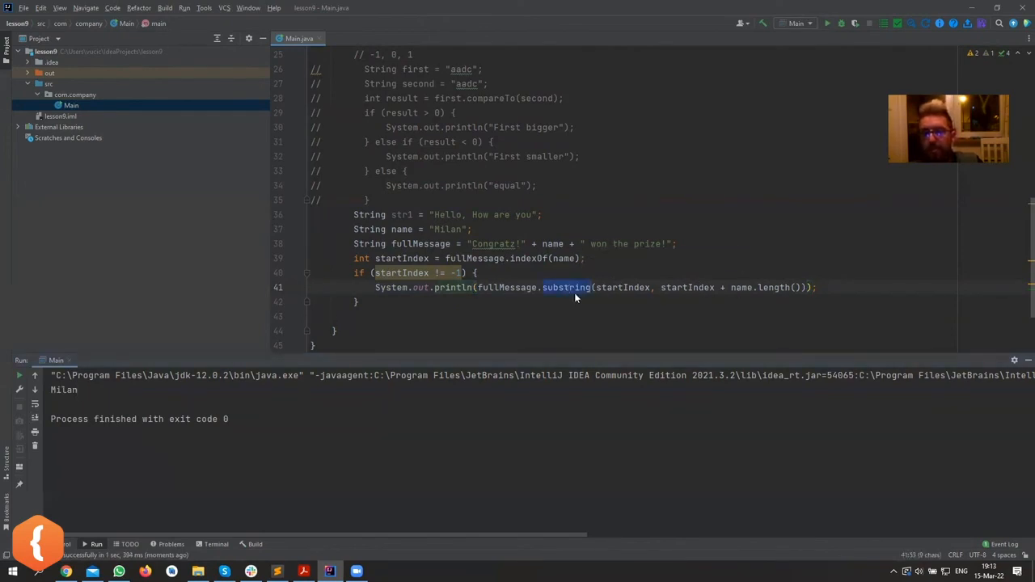